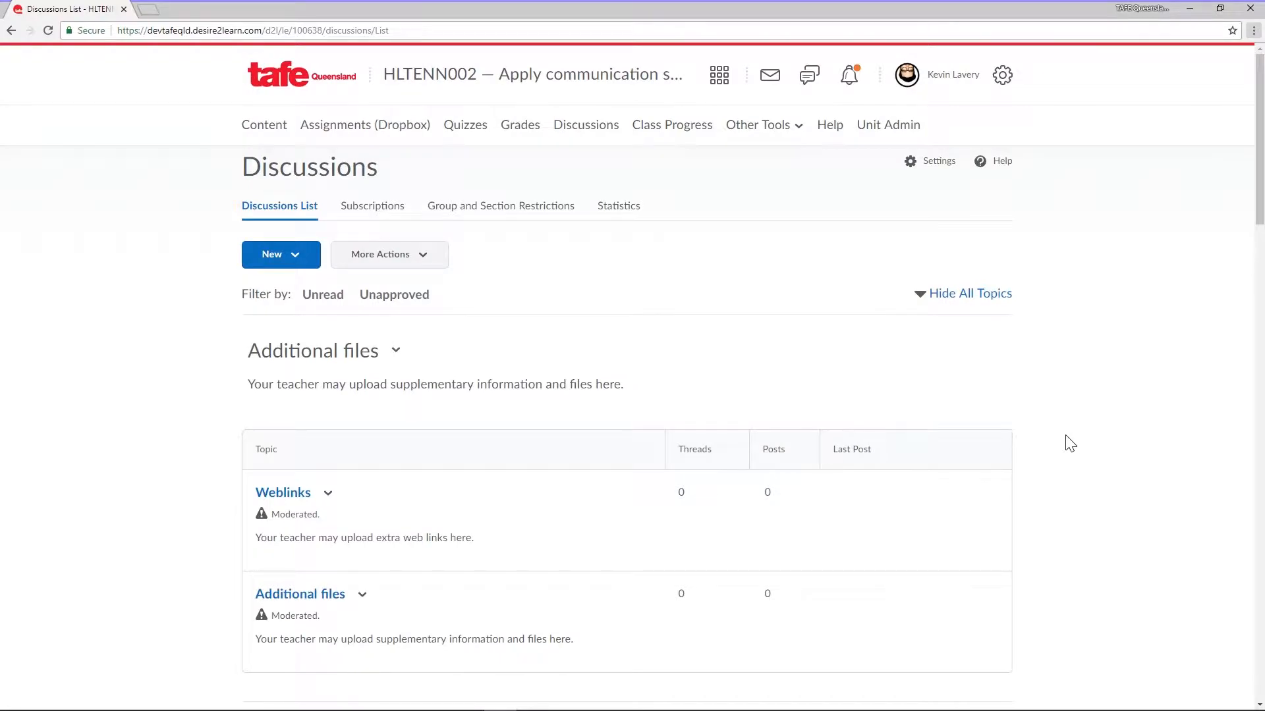
# - Bring up the Edit Forum page for the Workplace discussions forum from its actions menu
pyautogui.scroll(-3)
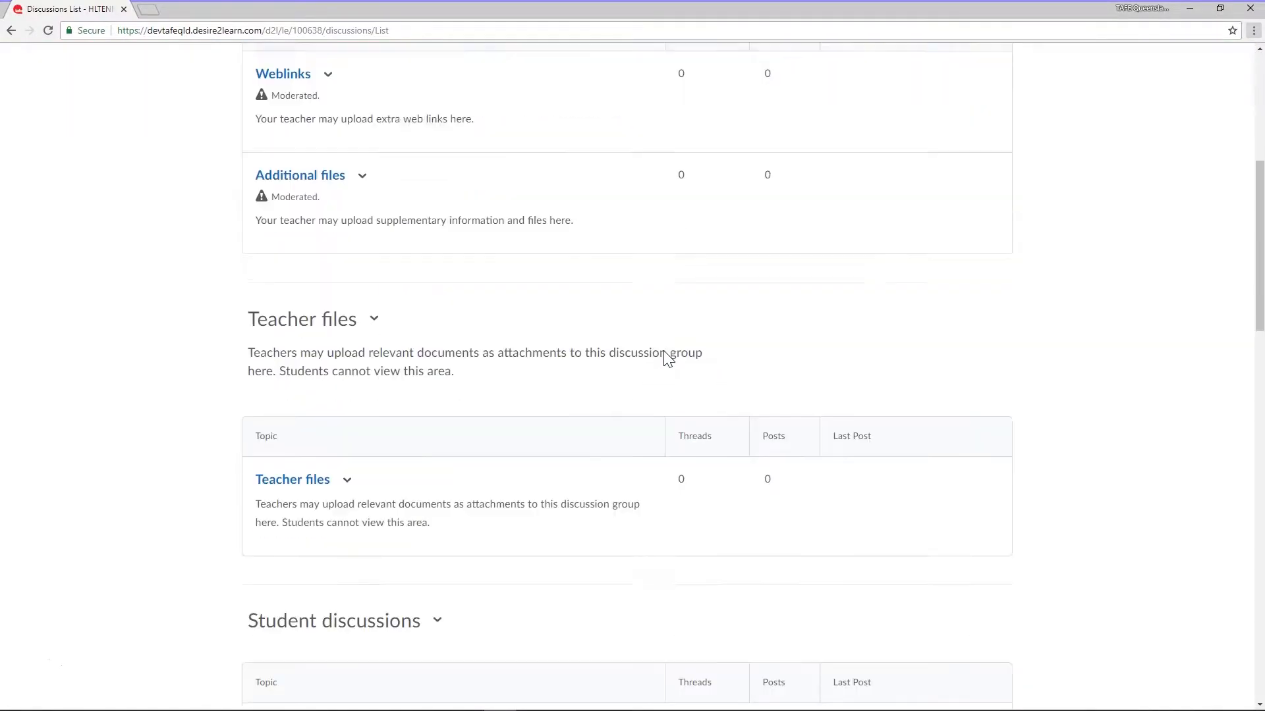
pyautogui.scroll(-3)
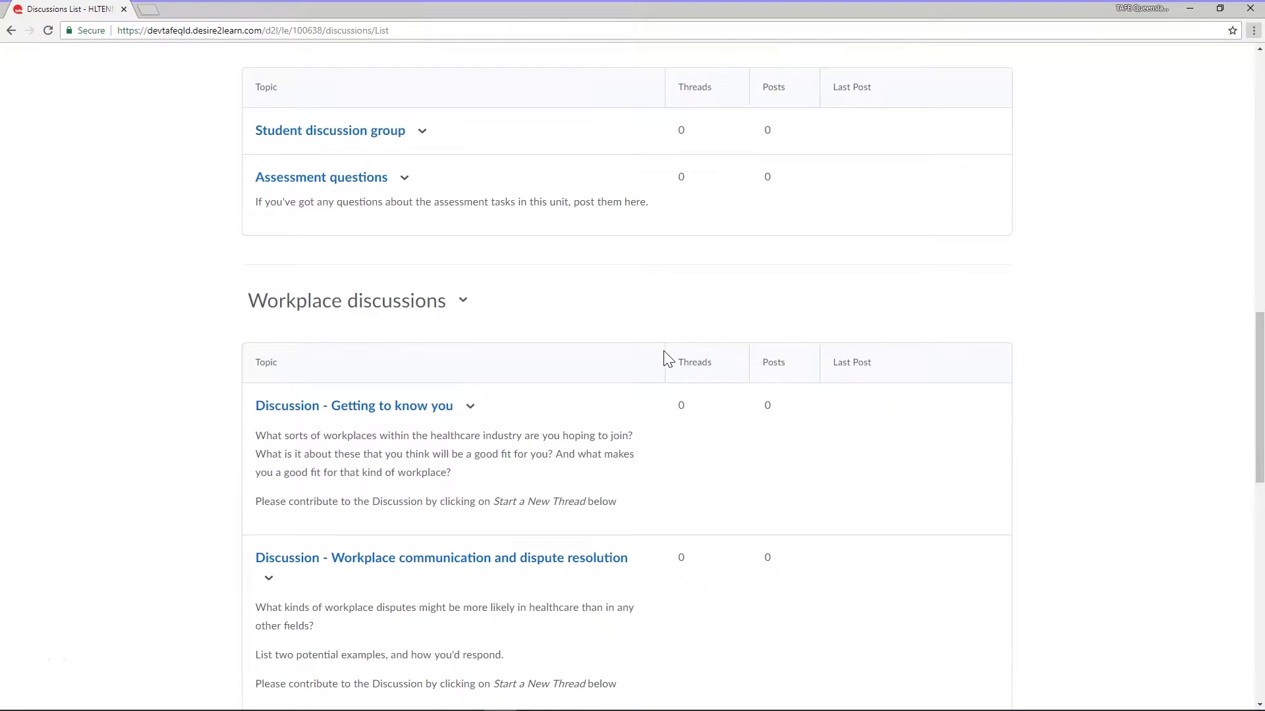
pyautogui.scroll(-3)
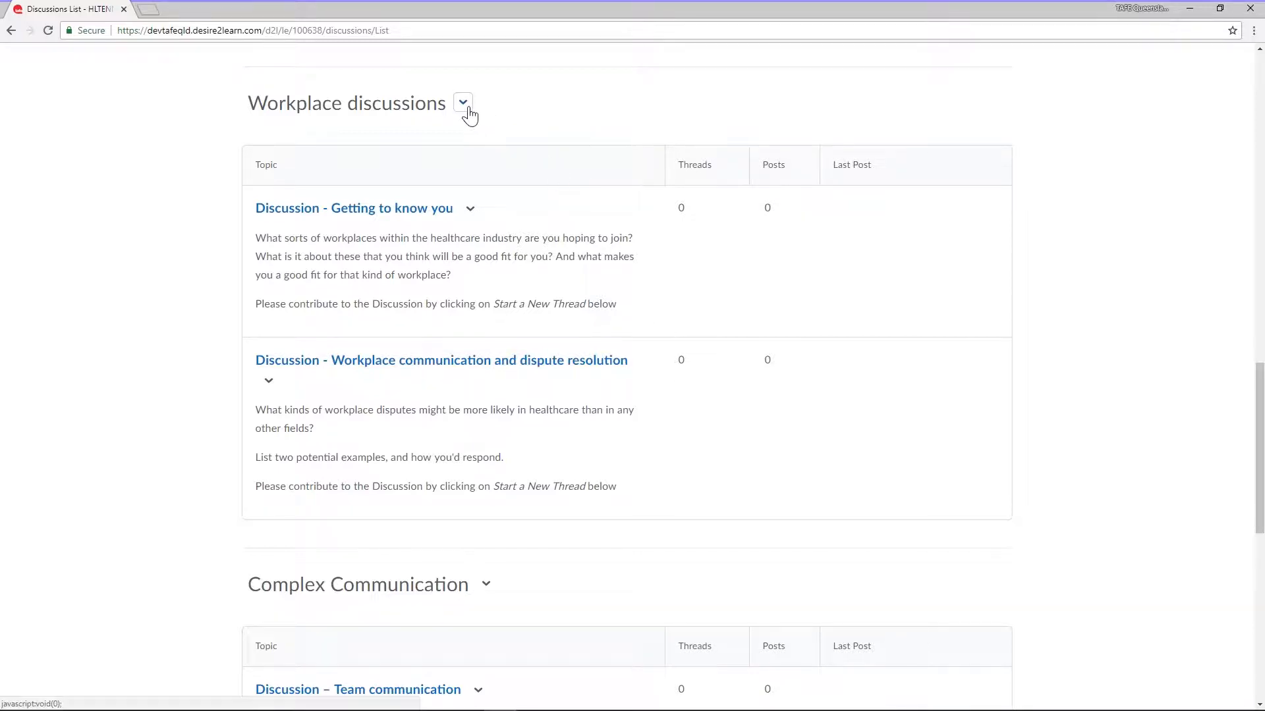
pyautogui.click(462, 103)
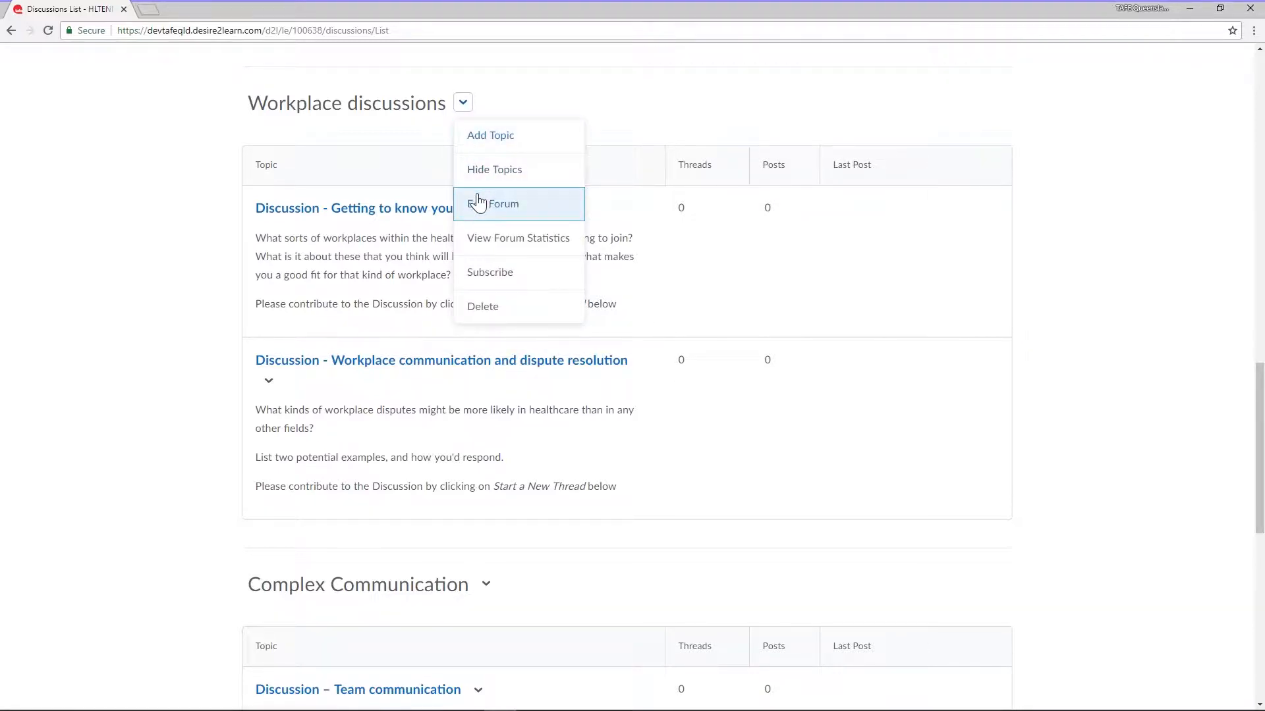
pyautogui.click(503, 203)
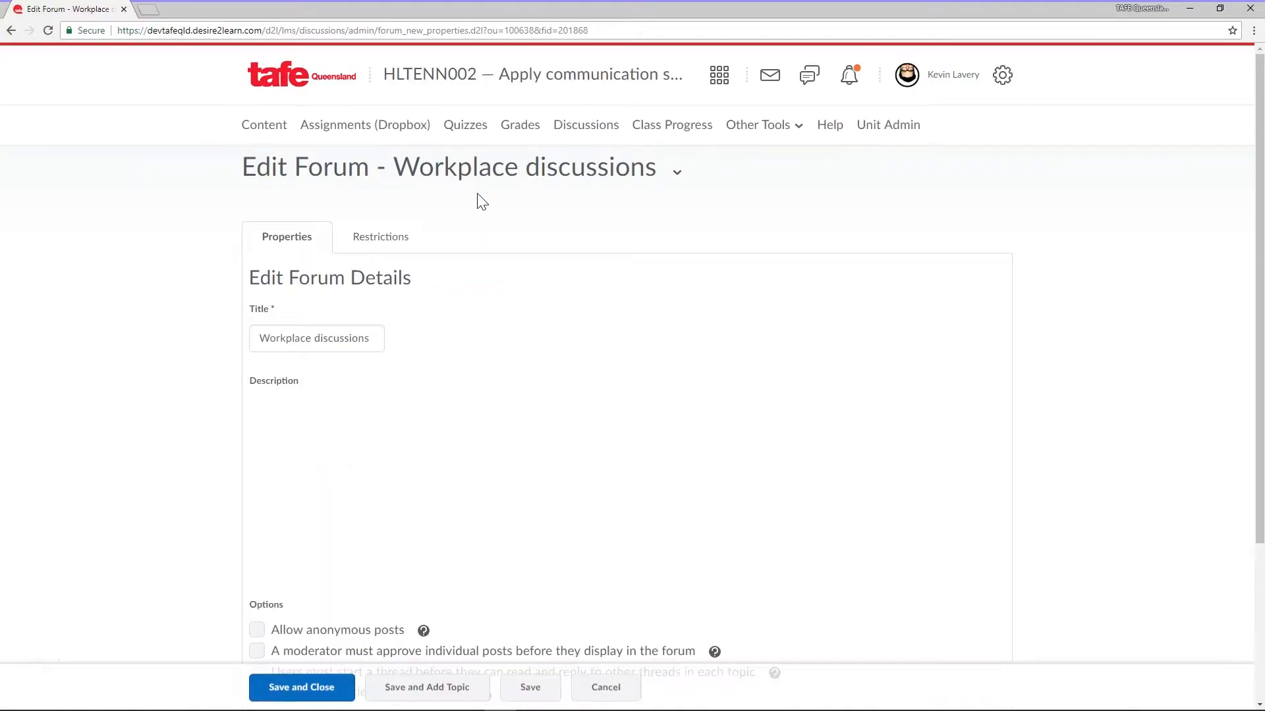
pyautogui.scroll(-3)
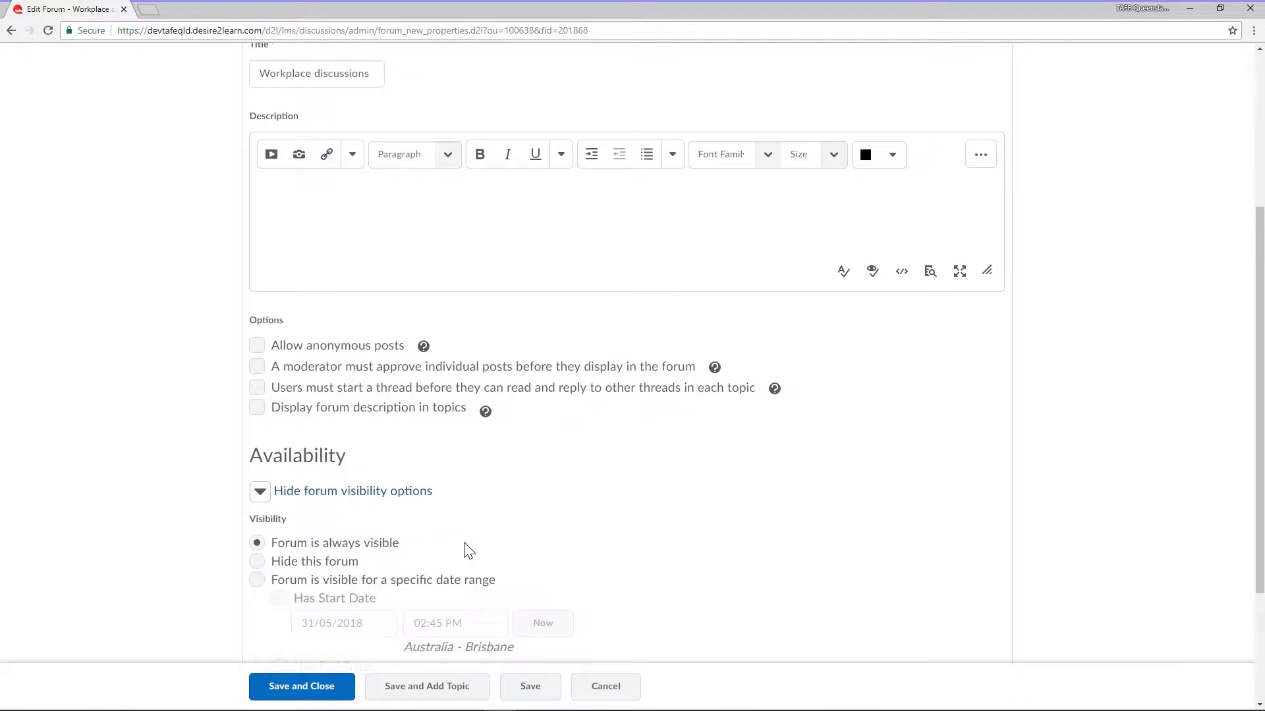
pyautogui.scroll(-3)
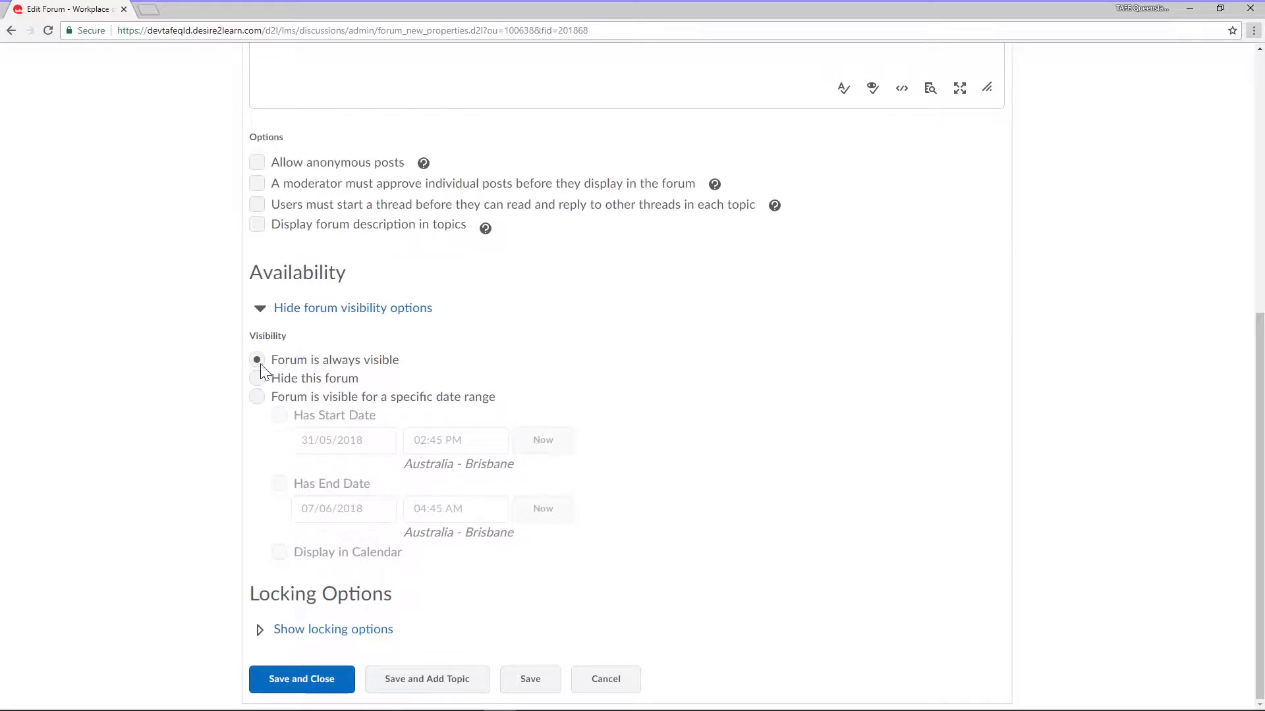
# - Set the forum's Visibility to 'Forum is visible for a specific date range' after briefly choosing hidden
pyautogui.click(257, 360)
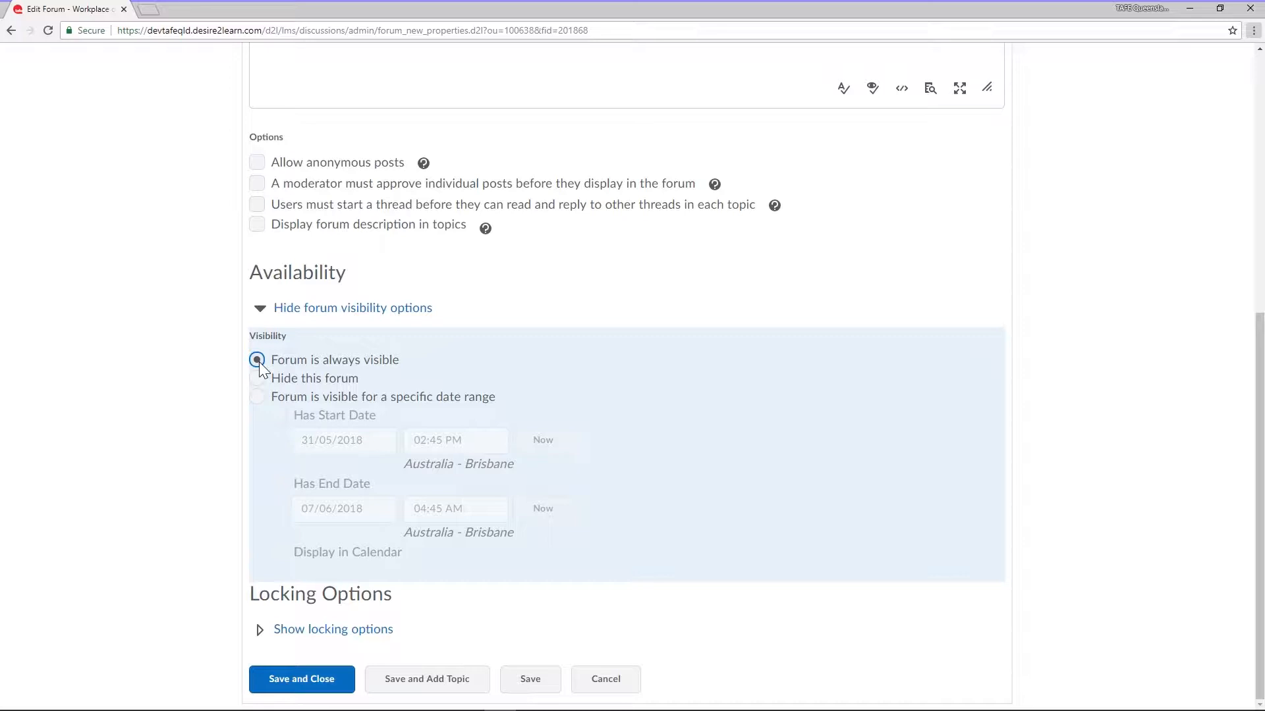
pyautogui.click(257, 378)
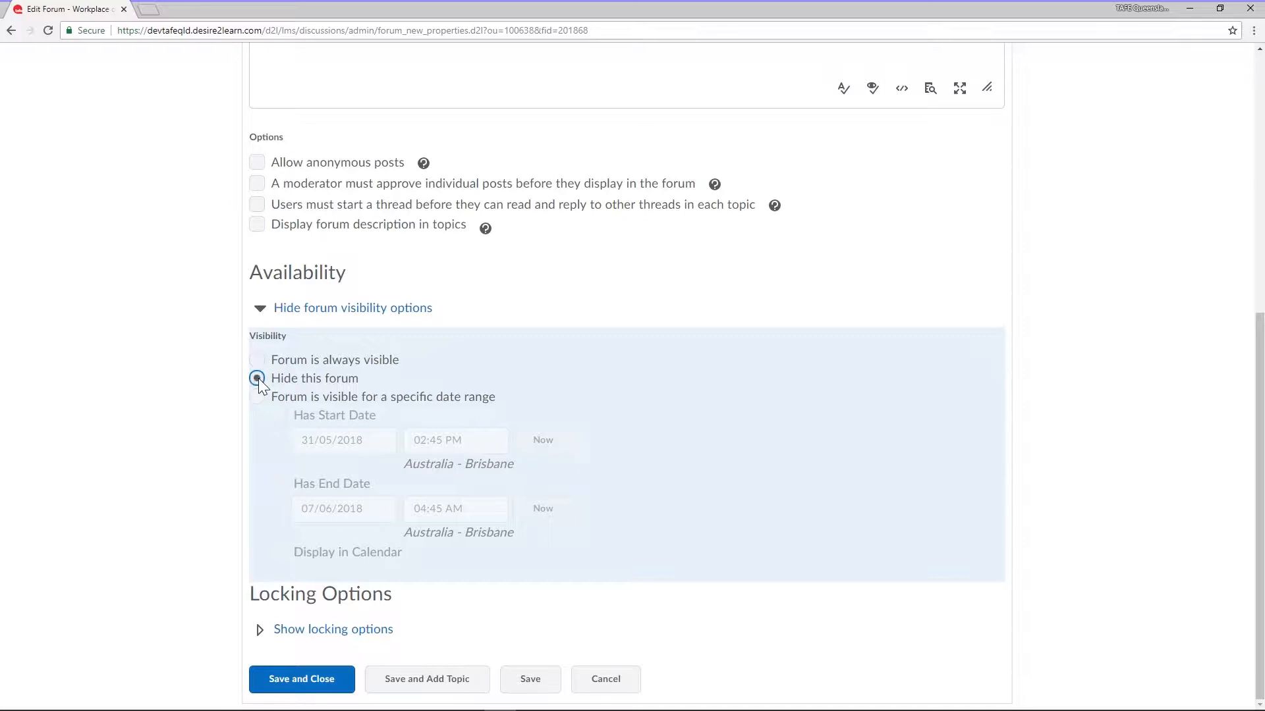
pyautogui.click(257, 378)
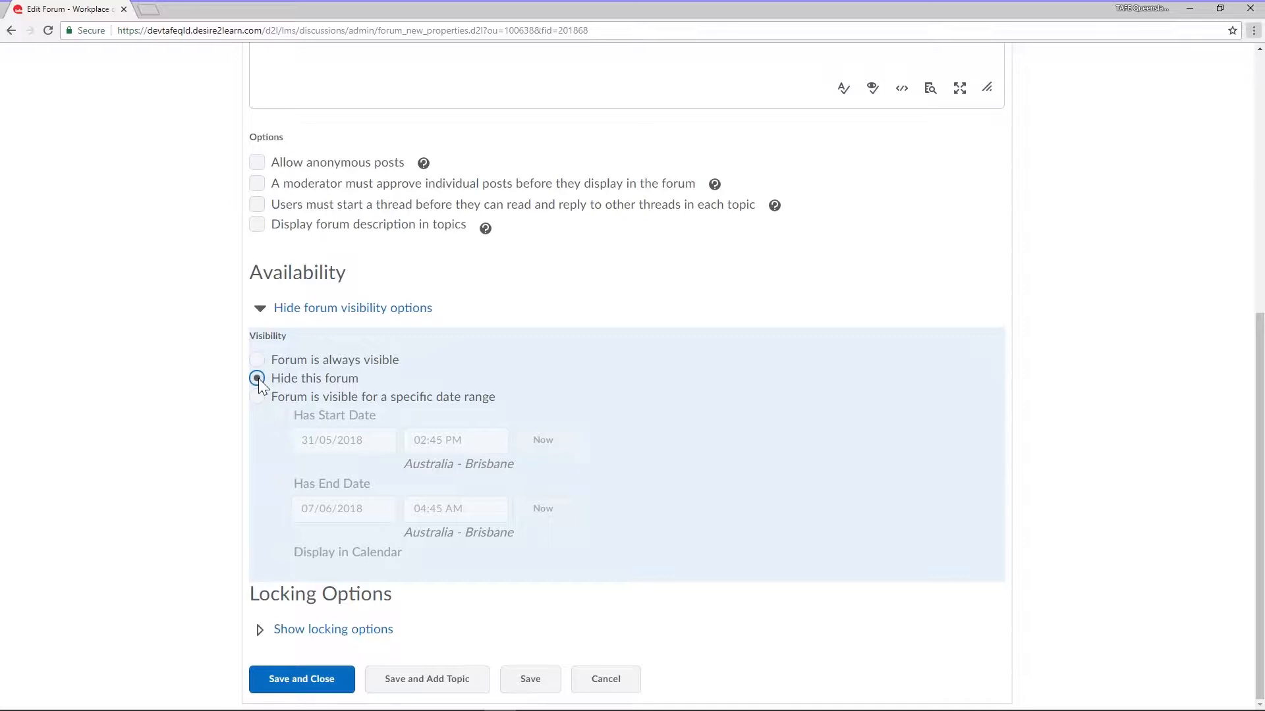
pyautogui.click(257, 378)
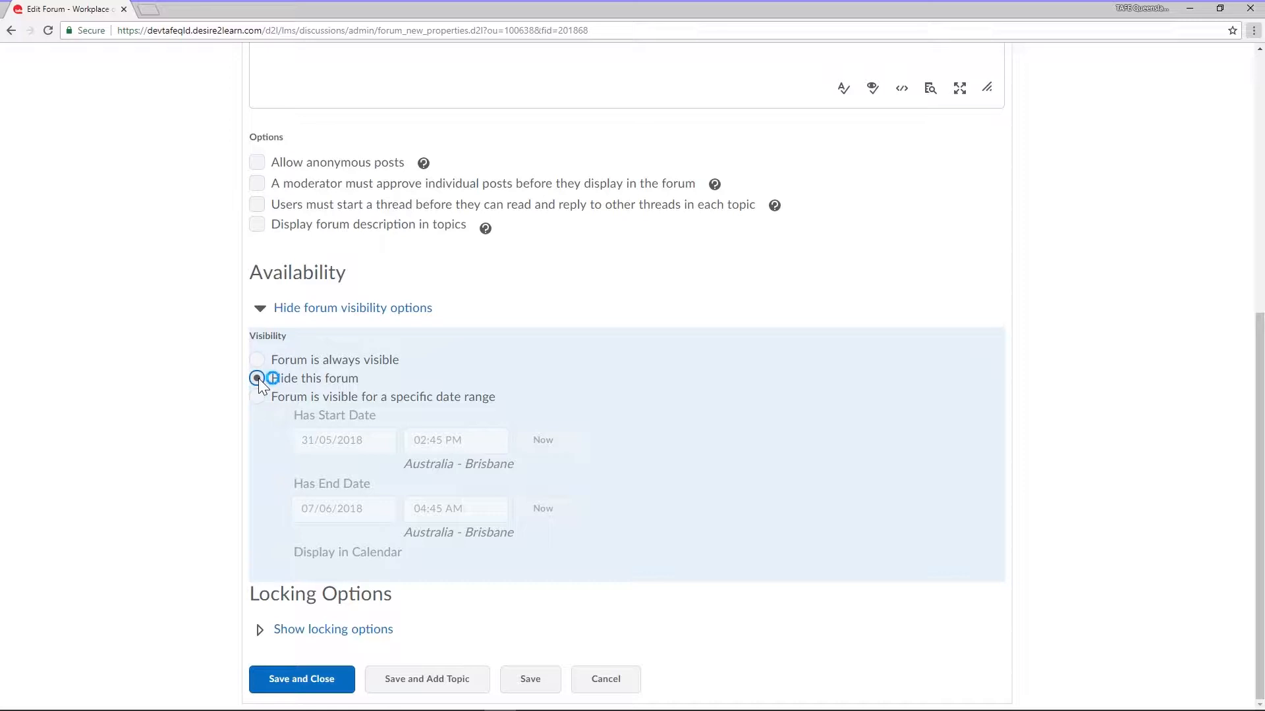
pyautogui.click(256, 378)
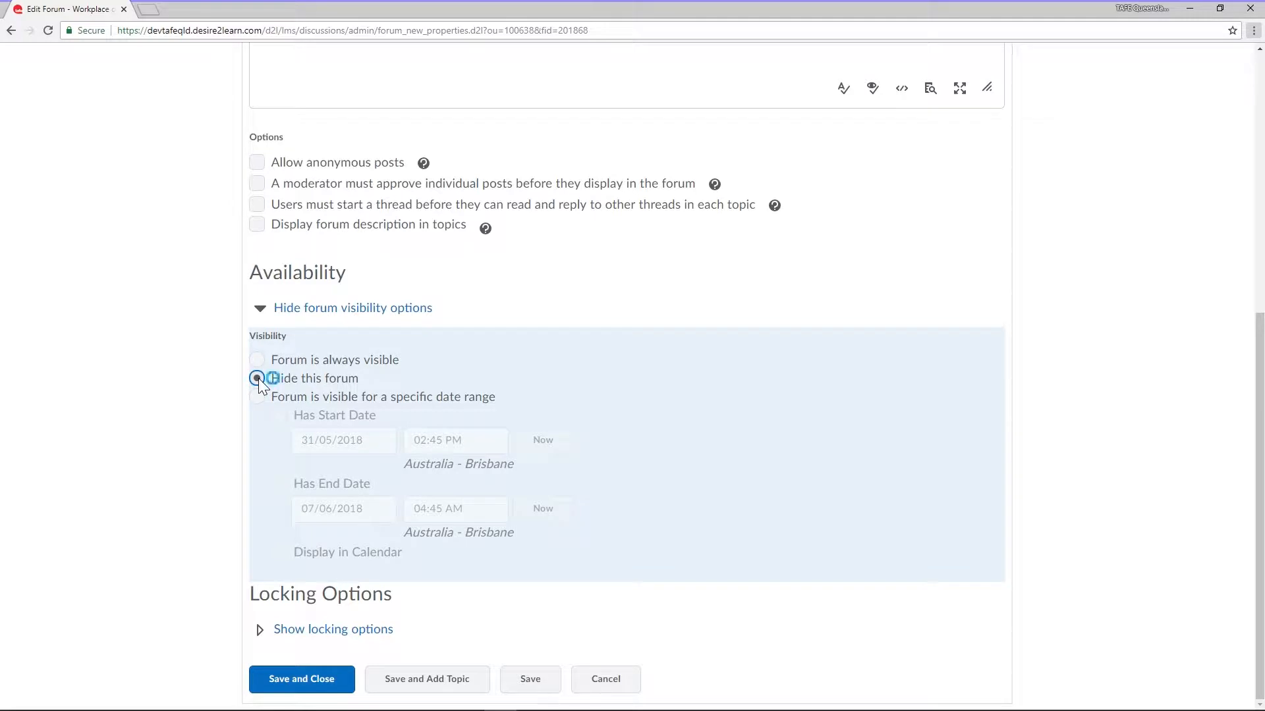
pyautogui.click(256, 396)
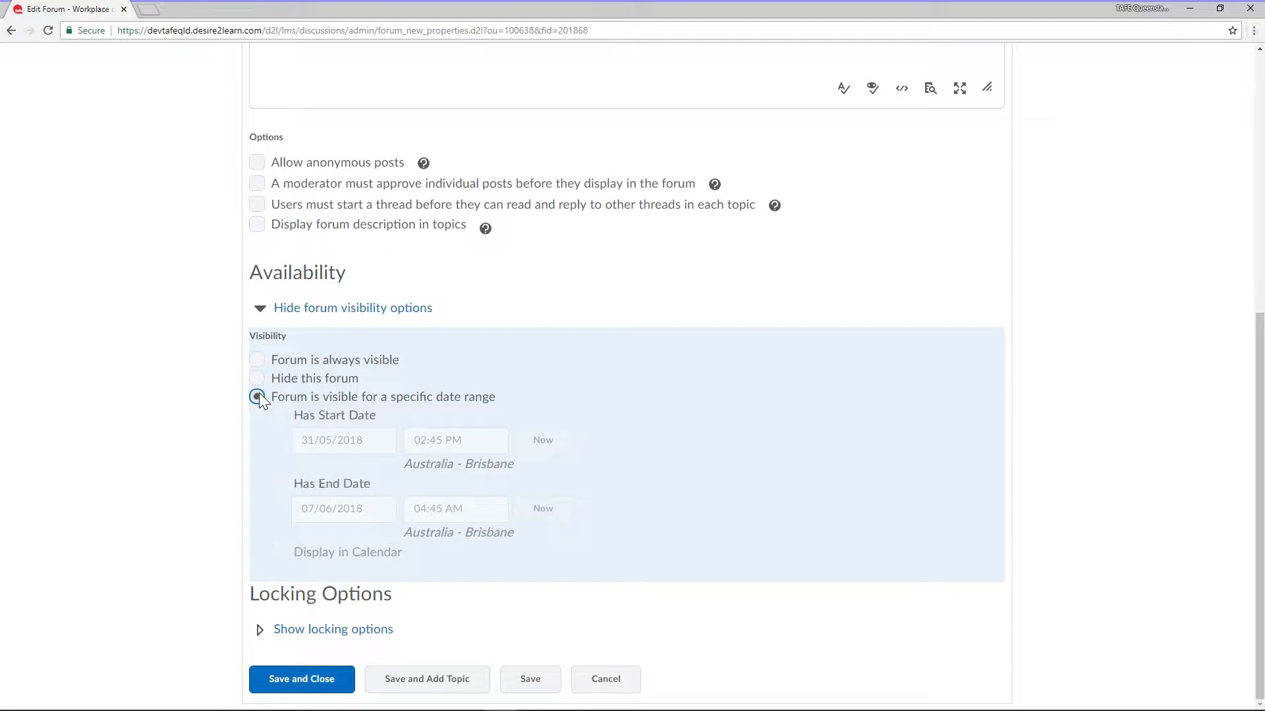
# - Enable 'Has Start Date' for the visibility range, defaulting to 31/05/2018 at 02:45 PM
pyautogui.click(257, 396)
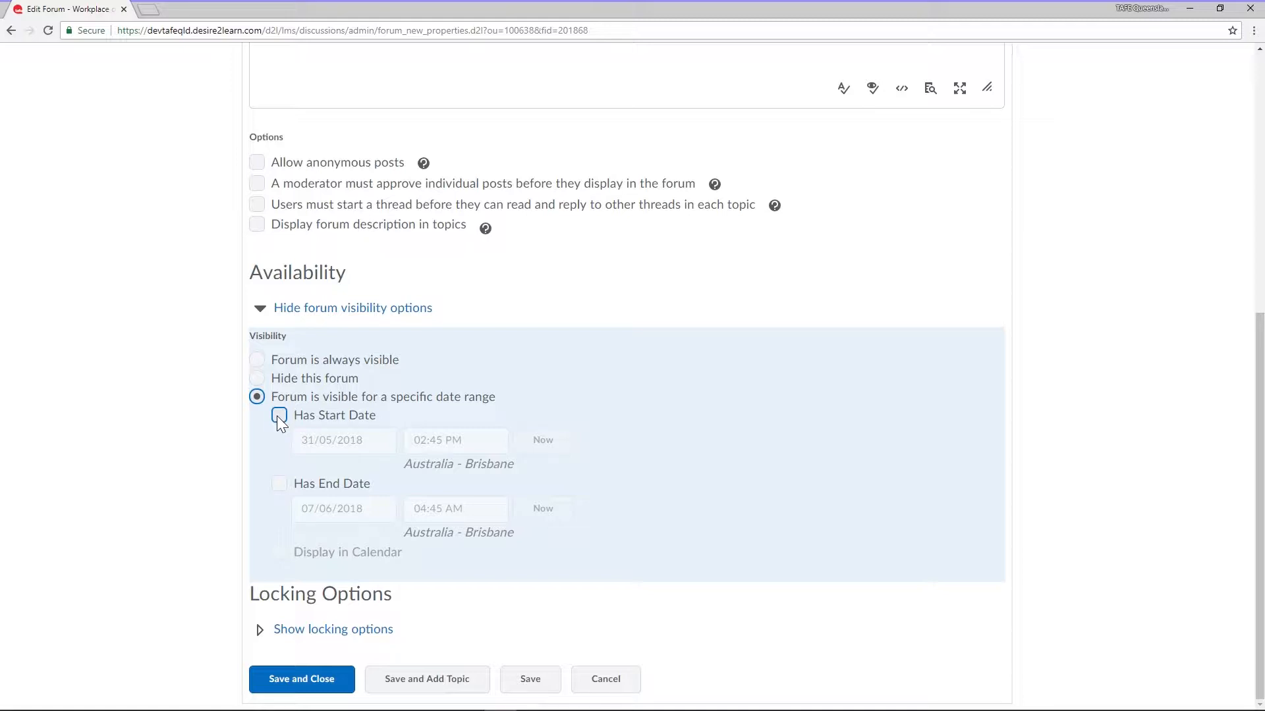
pyautogui.click(278, 415)
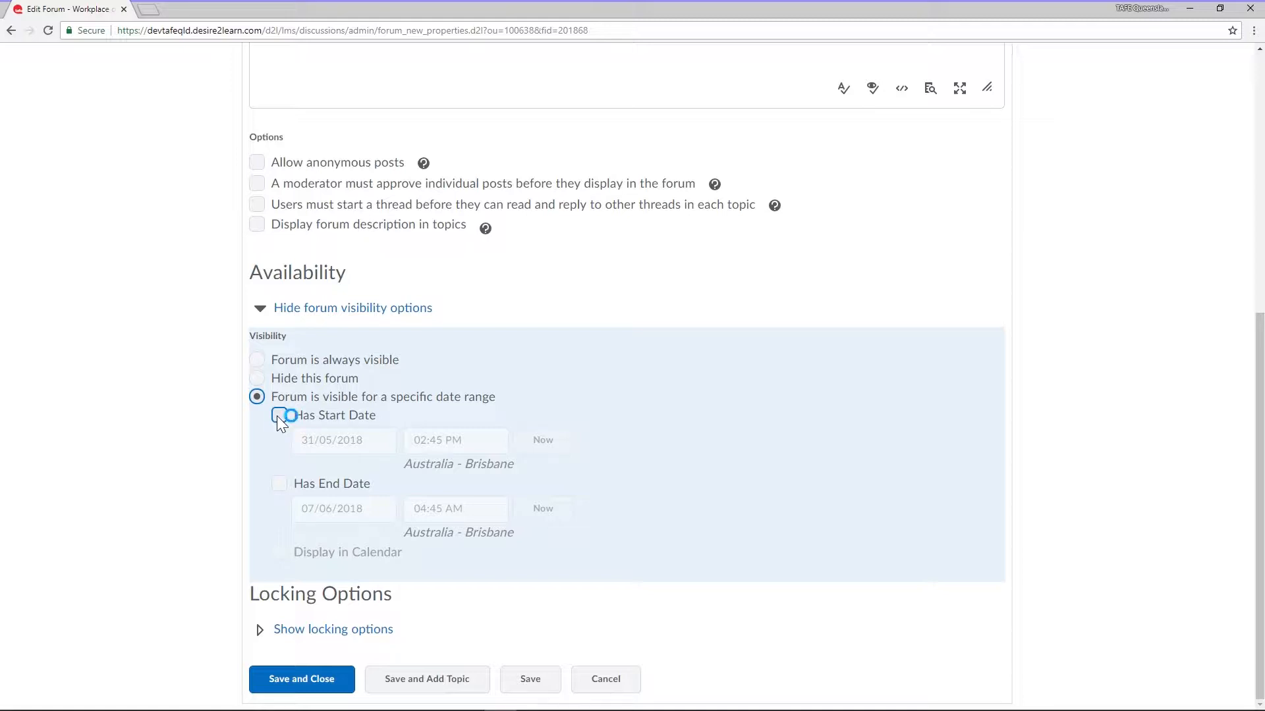
pyautogui.click(278, 415)
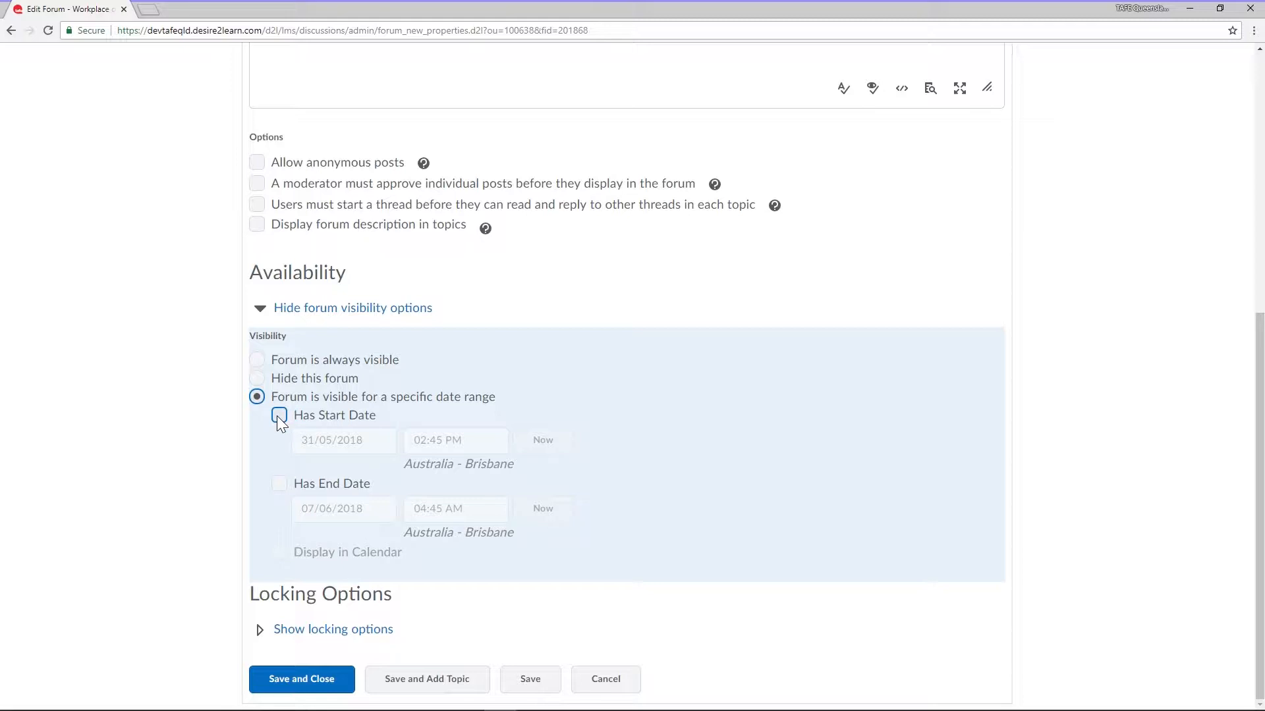
pyautogui.click(278, 415)
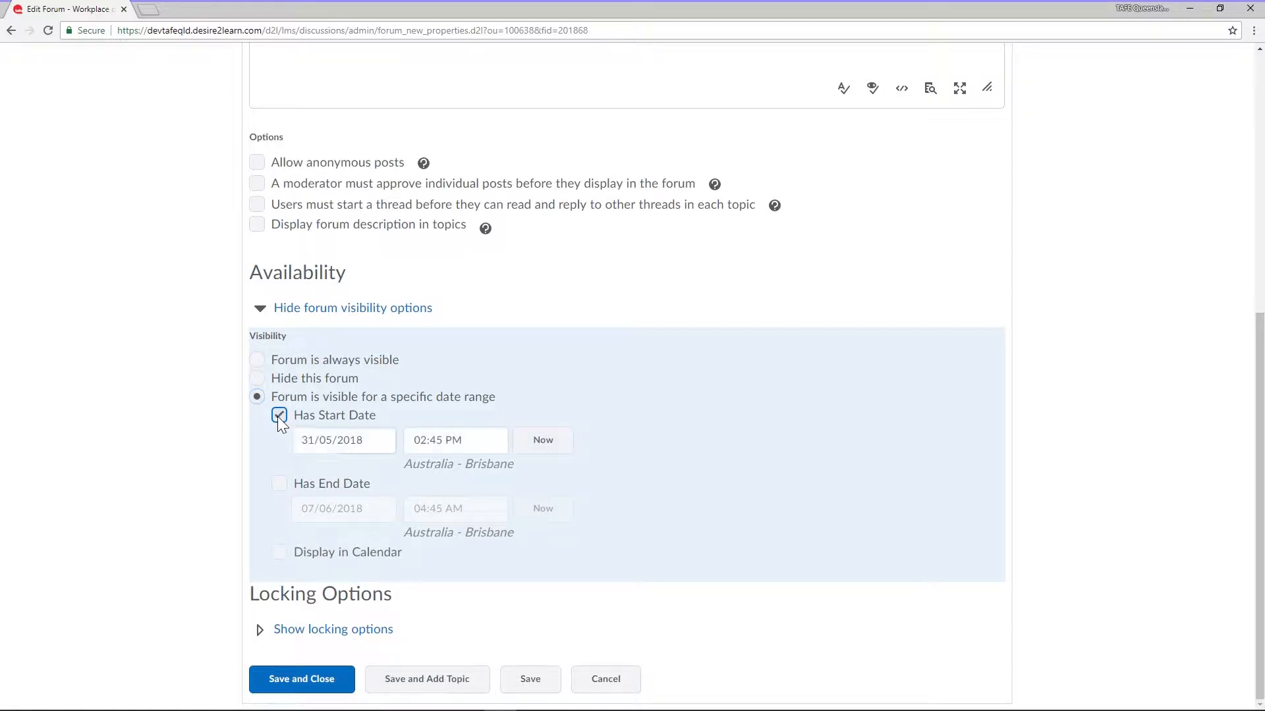
# - Change the visibility start date to 07/06/2018 via the June 2018 calendar
pyautogui.click(344, 440)
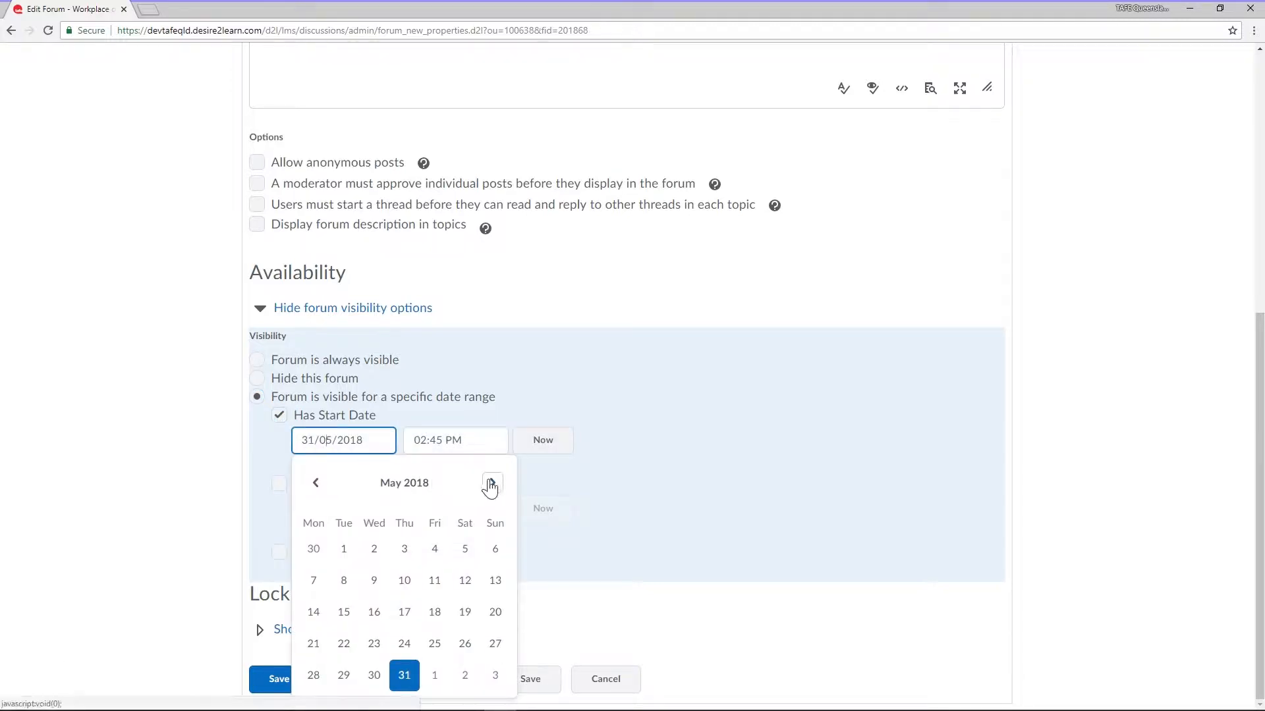
pyautogui.click(492, 482)
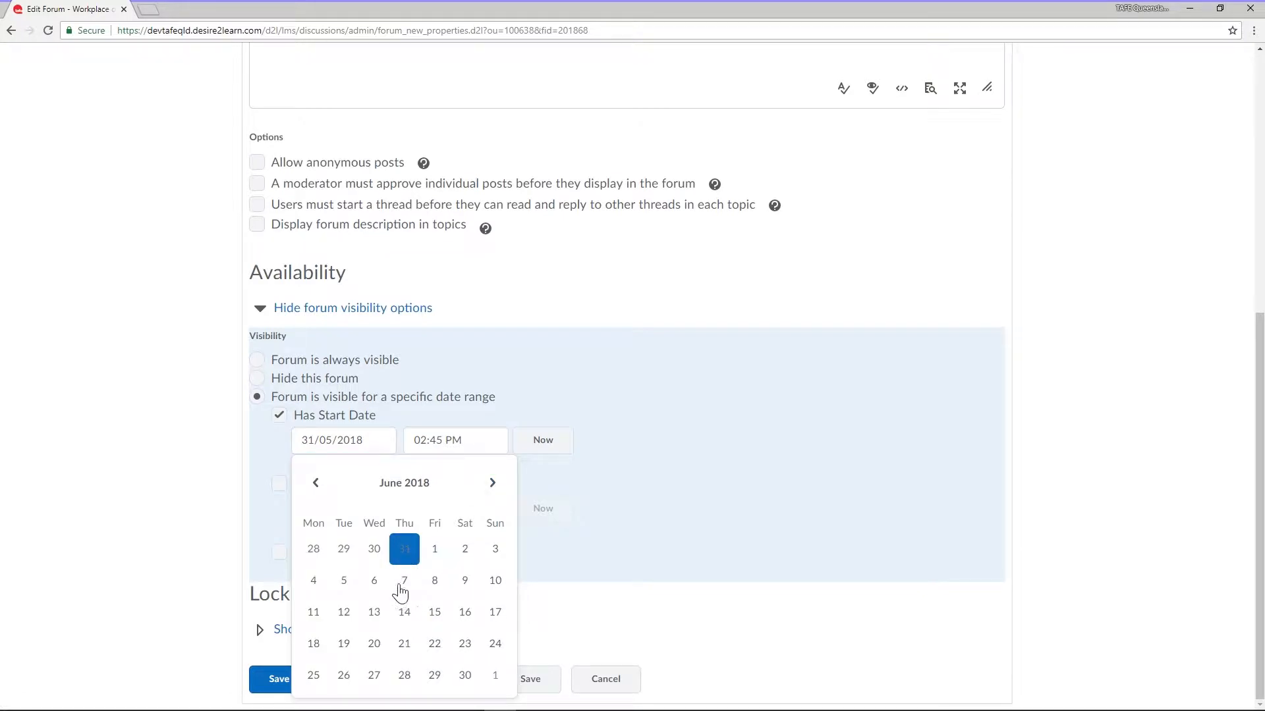
pyautogui.click(404, 580)
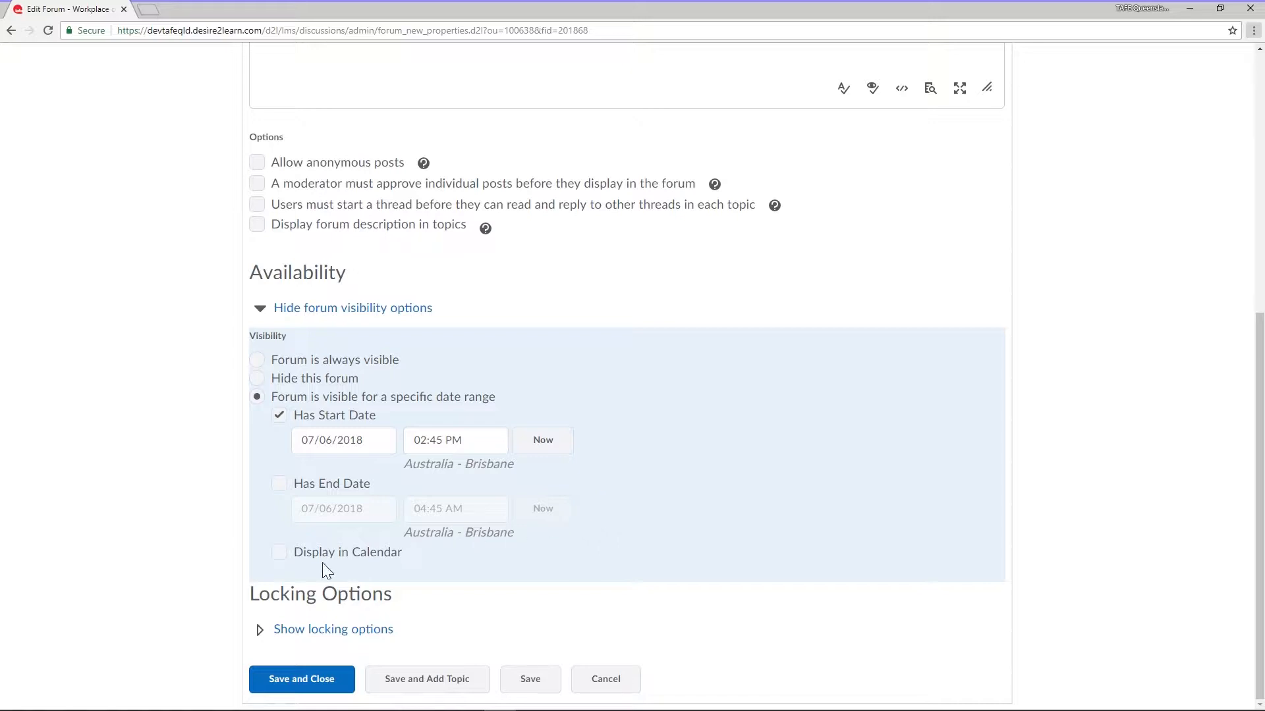
# - Turn on 'Display in Calendar' for the forum's visibility range
pyautogui.click(278, 552)
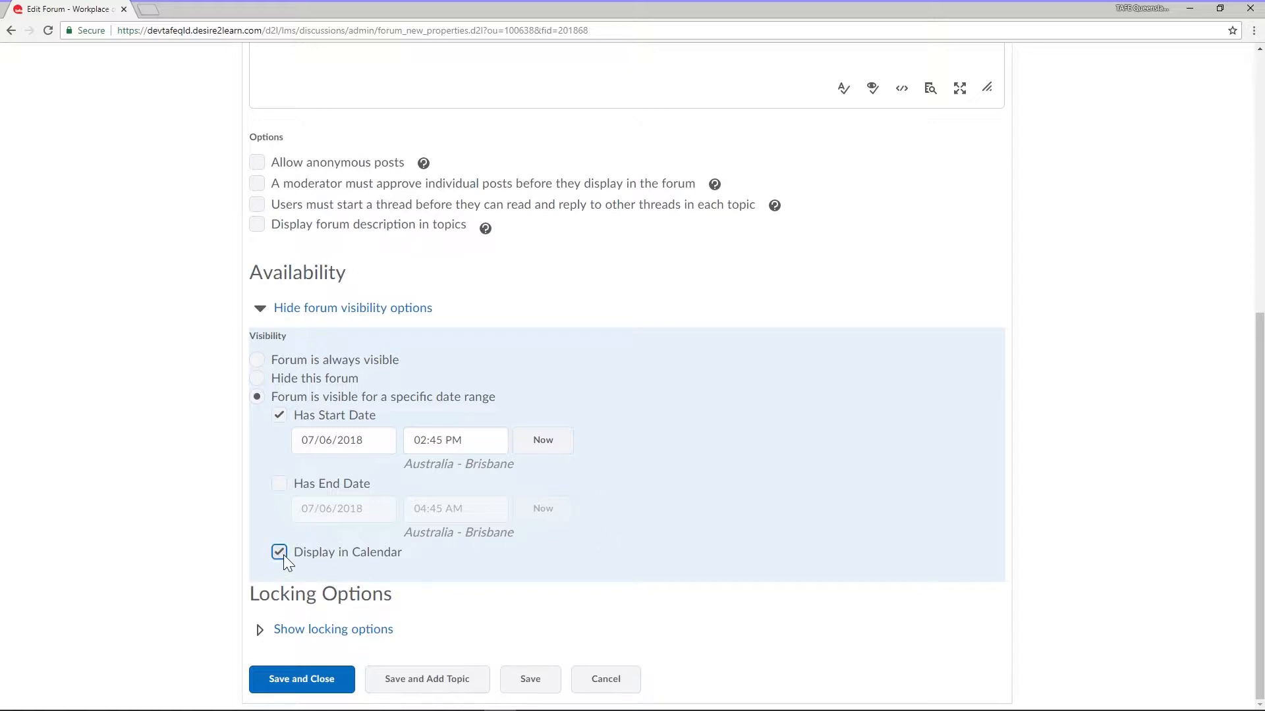
pyautogui.moveTo(402, 563)
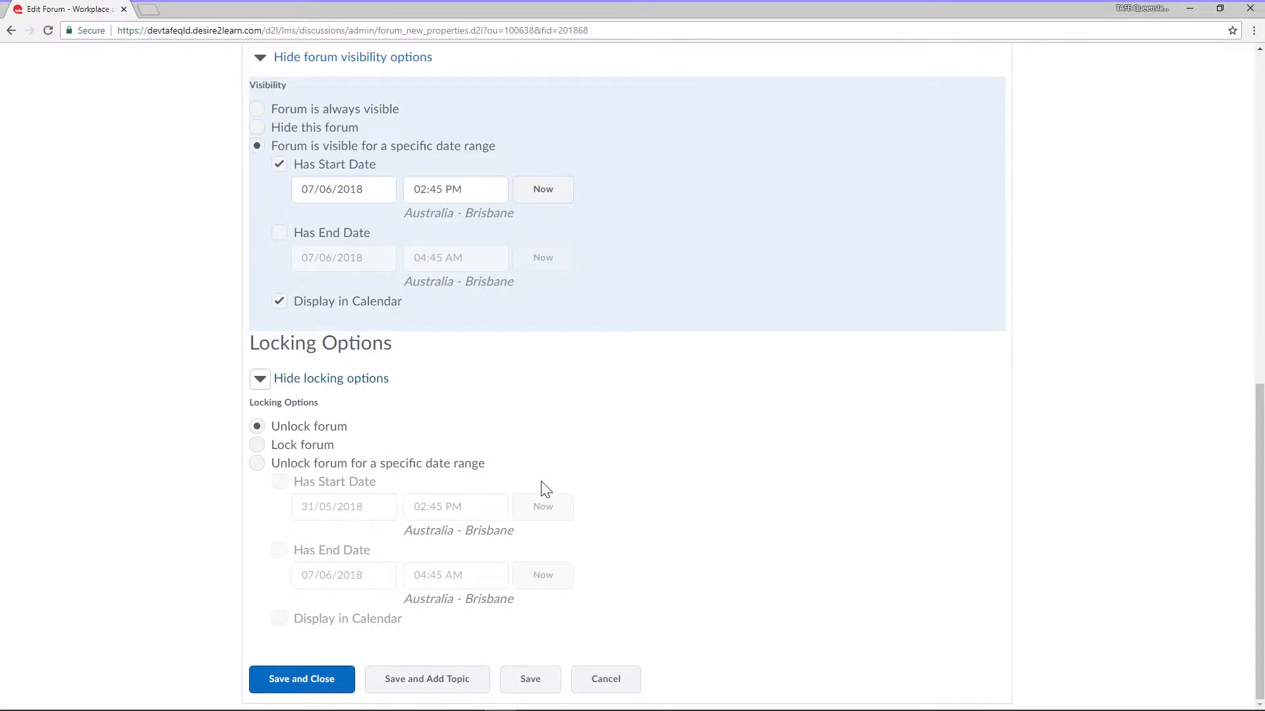
# - Choose the 'Lock forum' locking option for the Workplace discussions forum
pyautogui.click(257, 444)
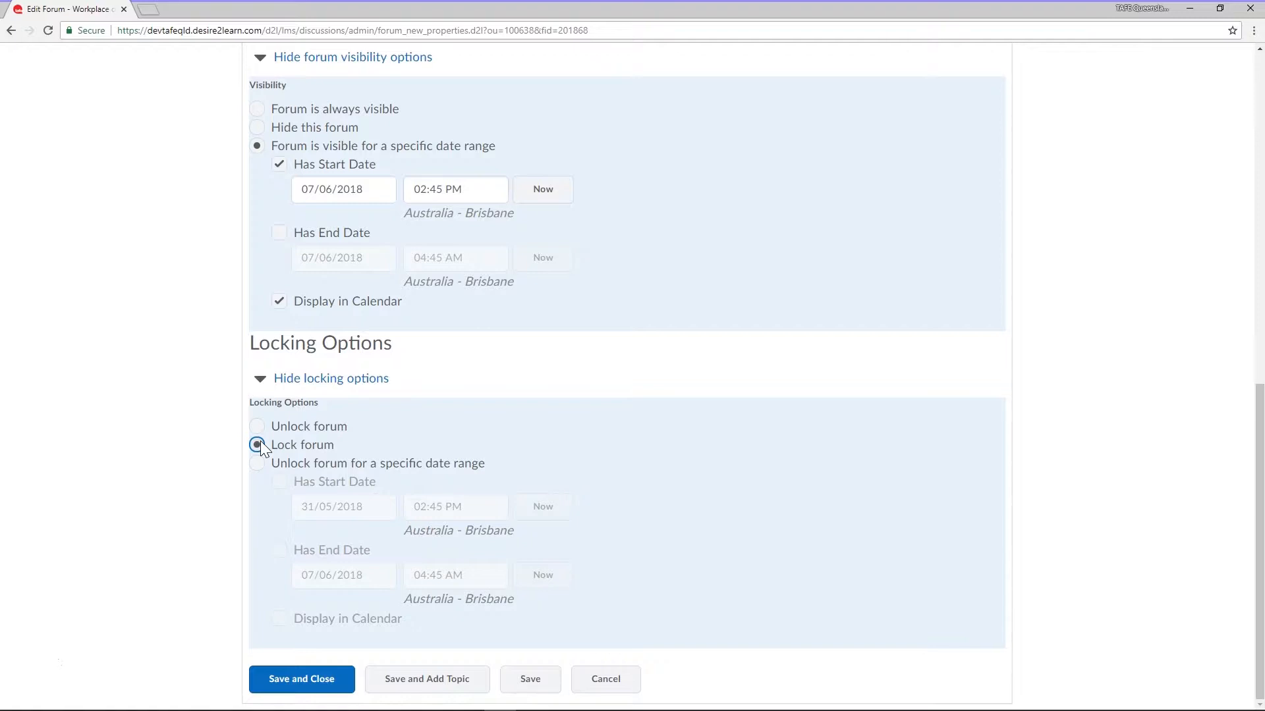
# - Set locking to unlock for a date range with a start date of 17/06/2018 at 02:45 PM
pyautogui.click(256, 444)
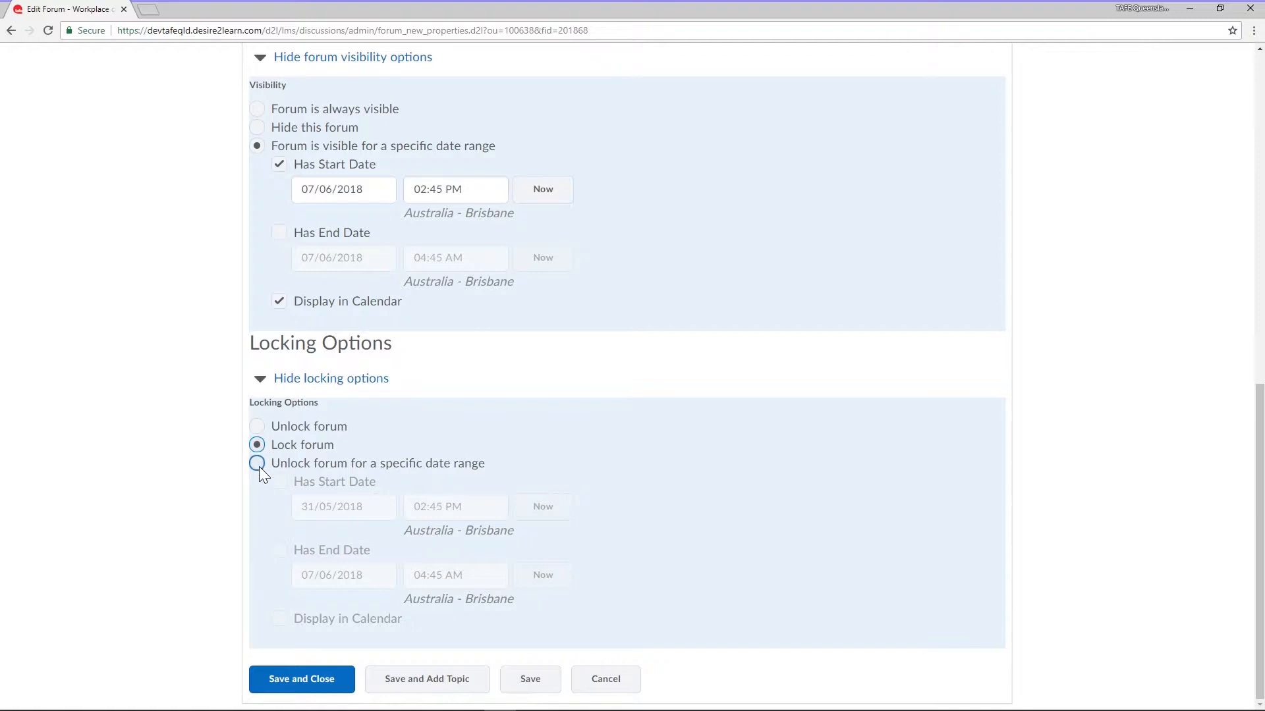
pyautogui.click(257, 462)
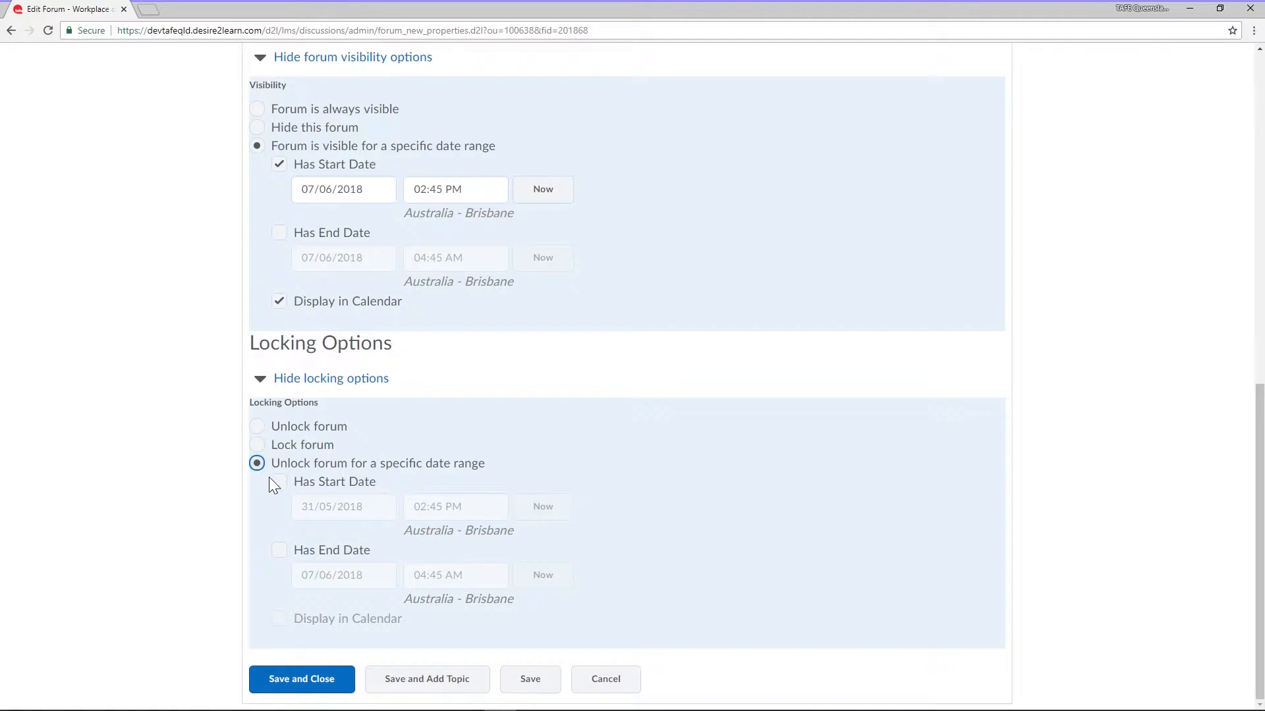
pyautogui.click(279, 482)
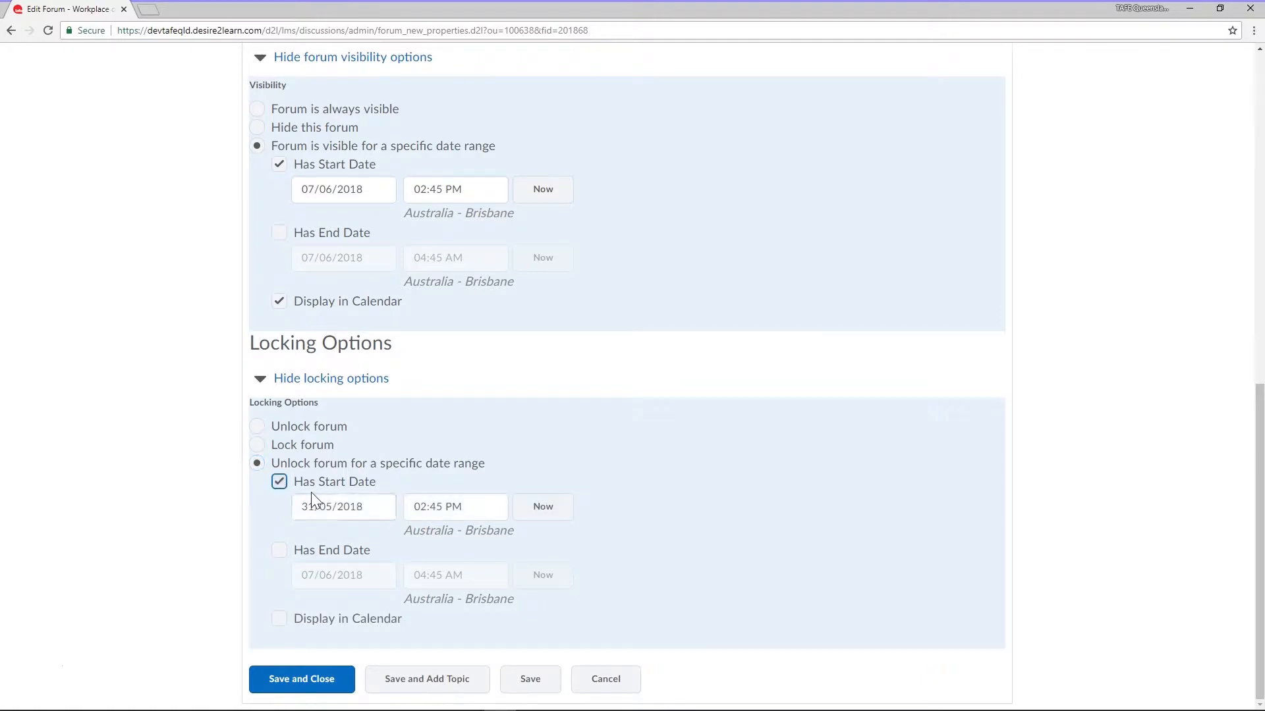
pyautogui.click(342, 506)
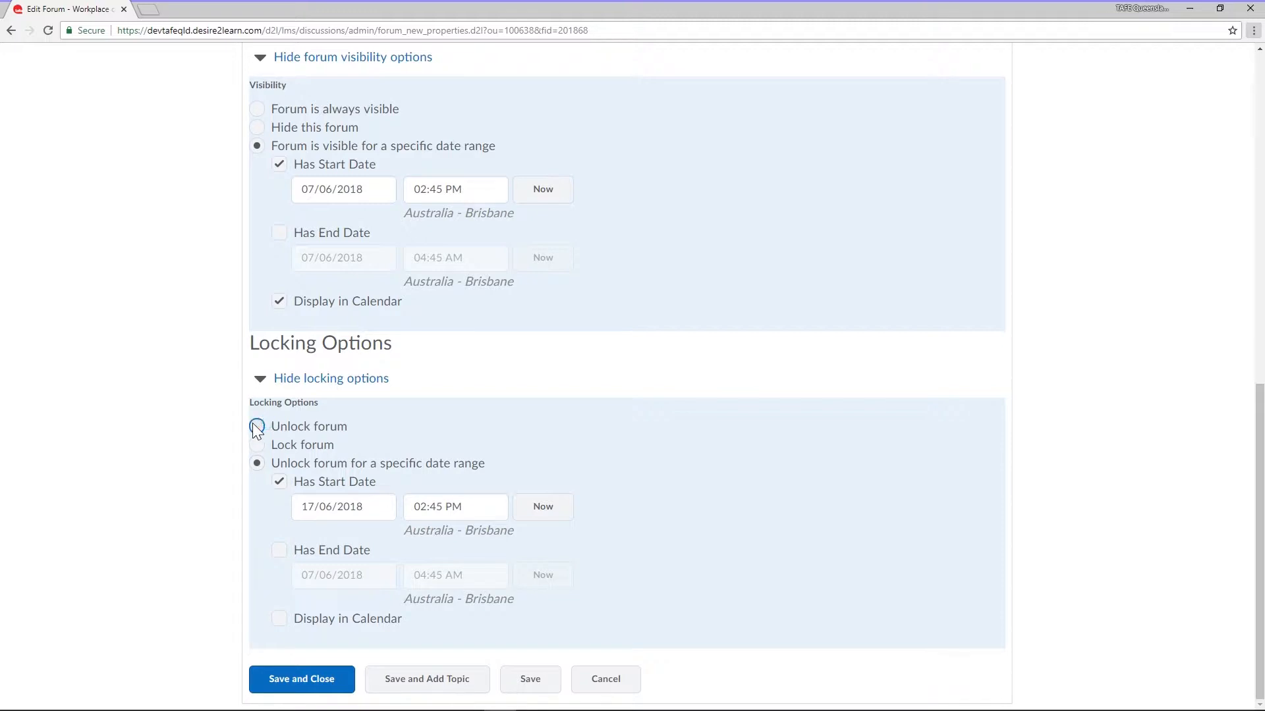
# - Revert locking to 'Unlock forum', then Save and Close back to the Discussions list
pyautogui.click(257, 425)
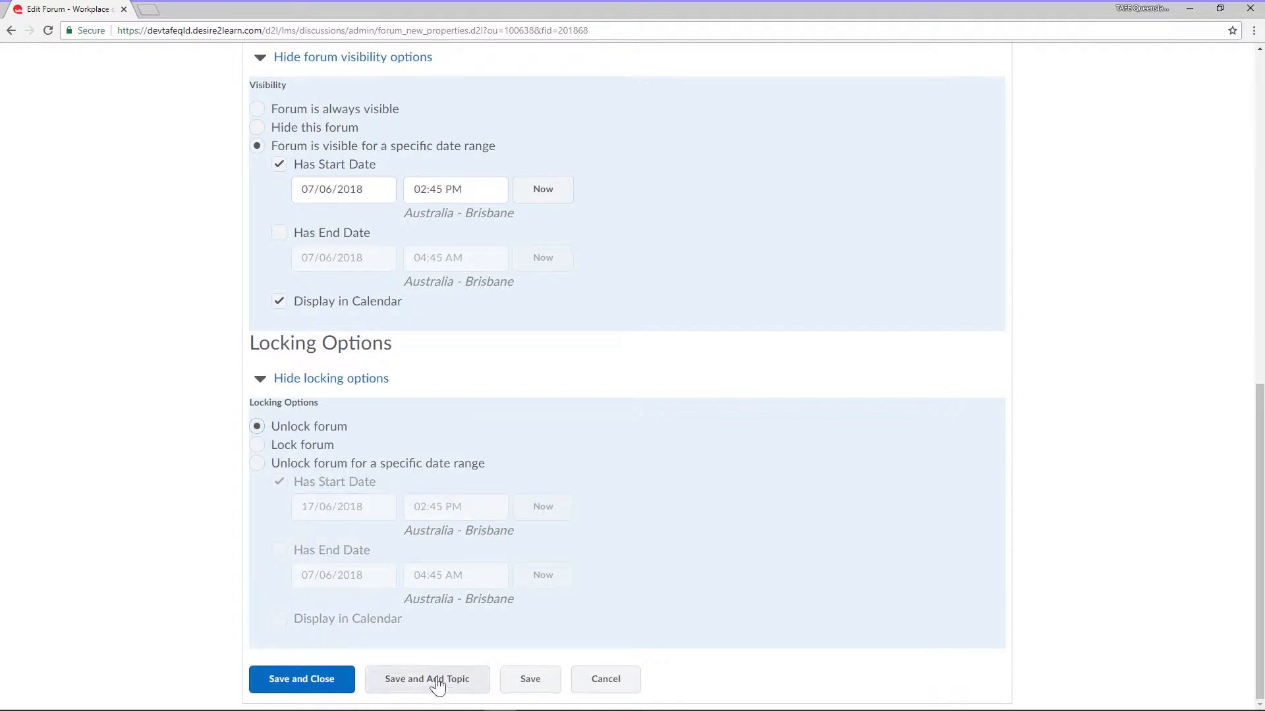
pyautogui.click(301, 678)
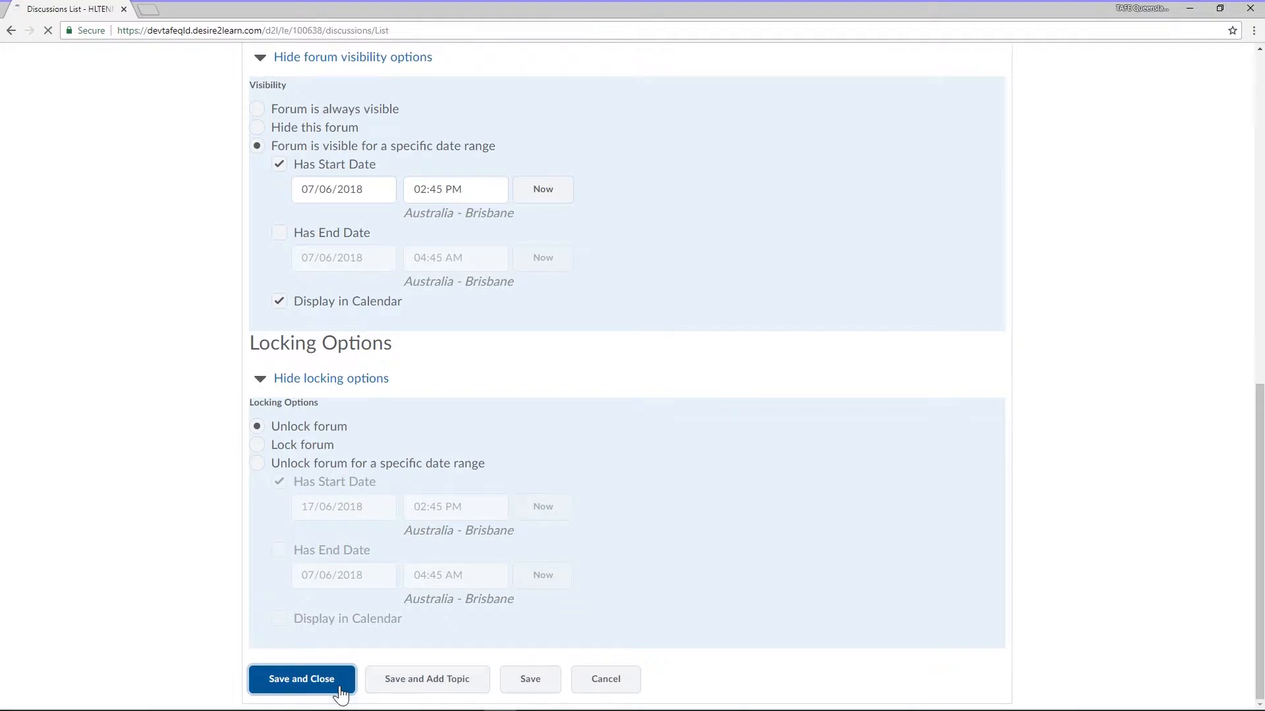
pyautogui.click(300, 678)
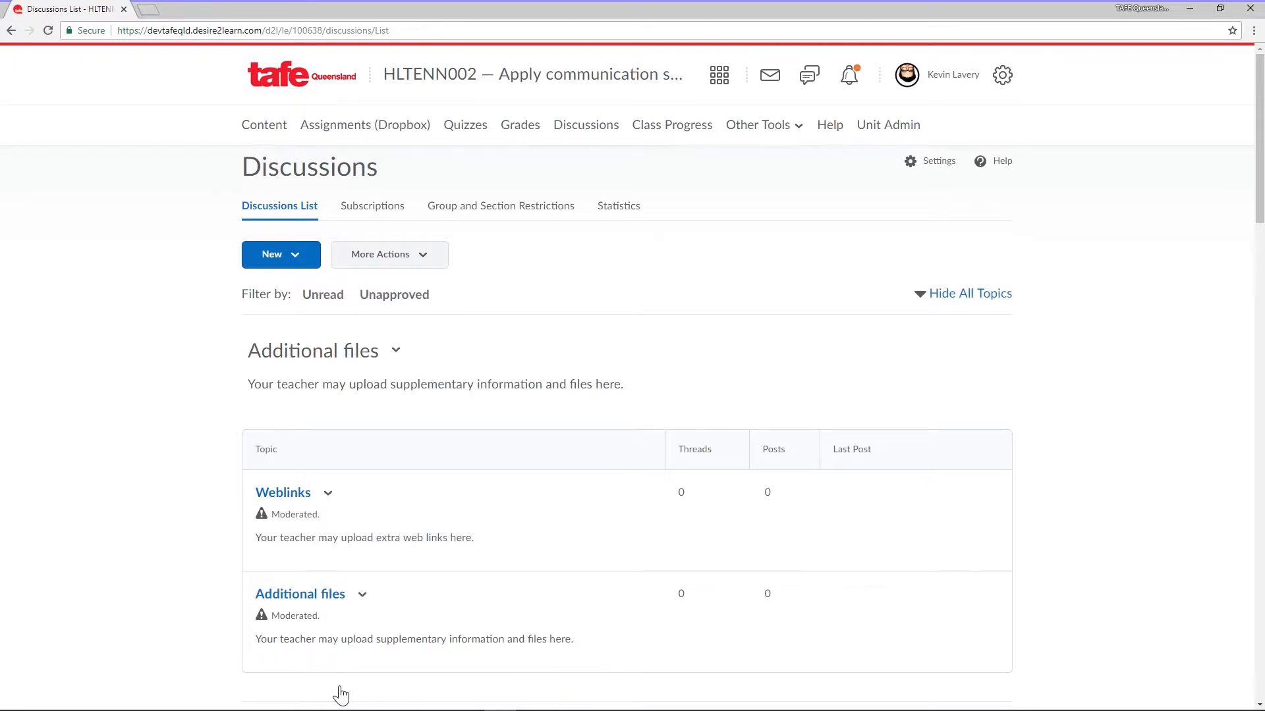
pyautogui.scroll(-3)
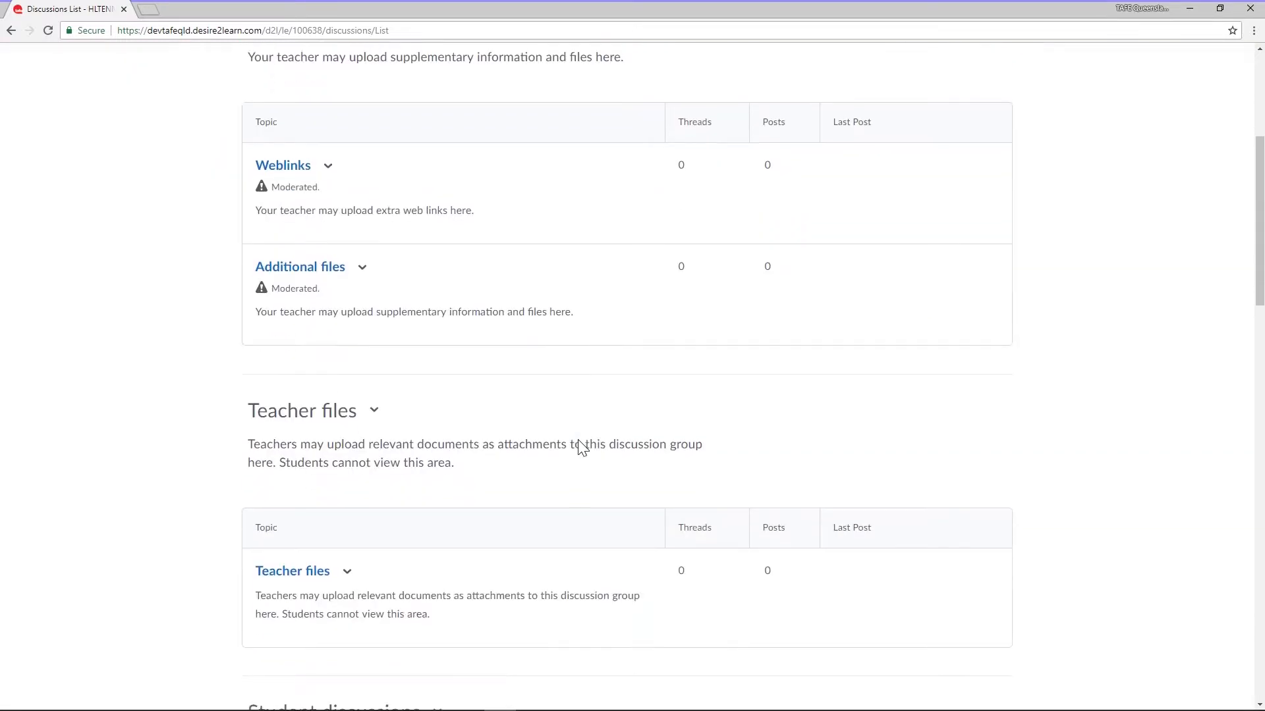
pyautogui.scroll(-3)
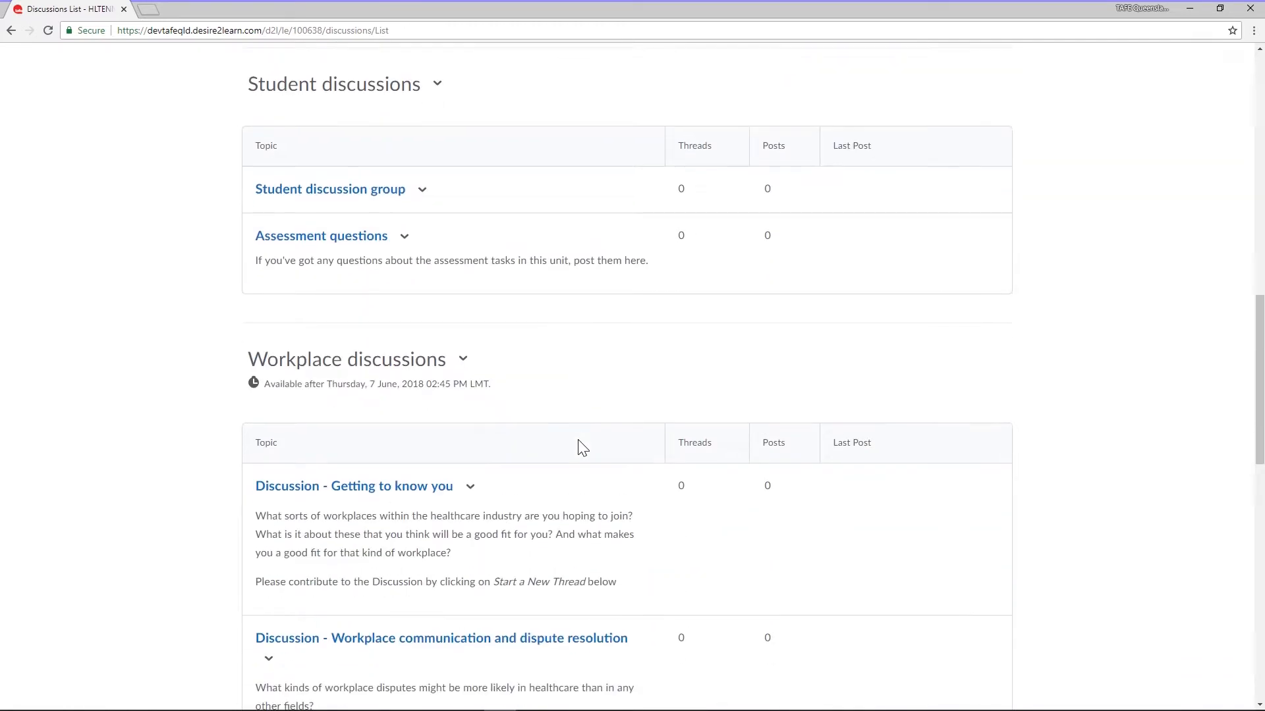
pyautogui.scroll(-3)
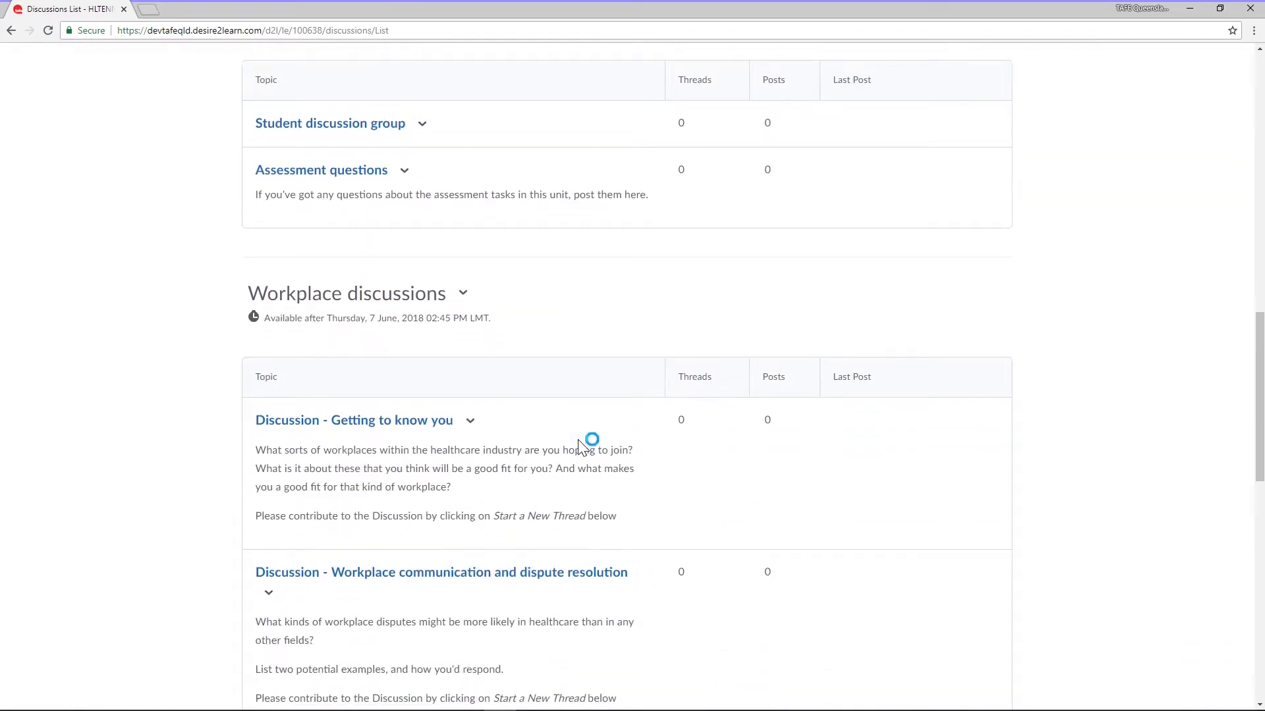
pyautogui.scroll(-3)
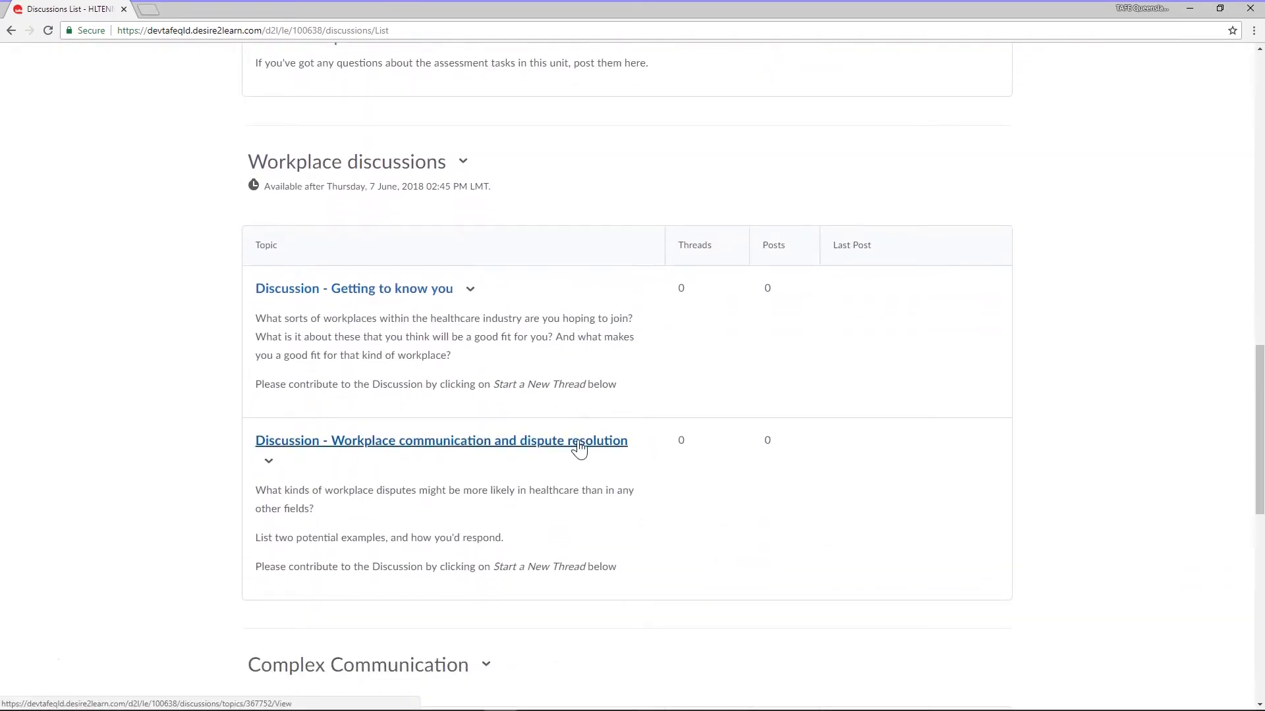
pyautogui.scroll(-3)
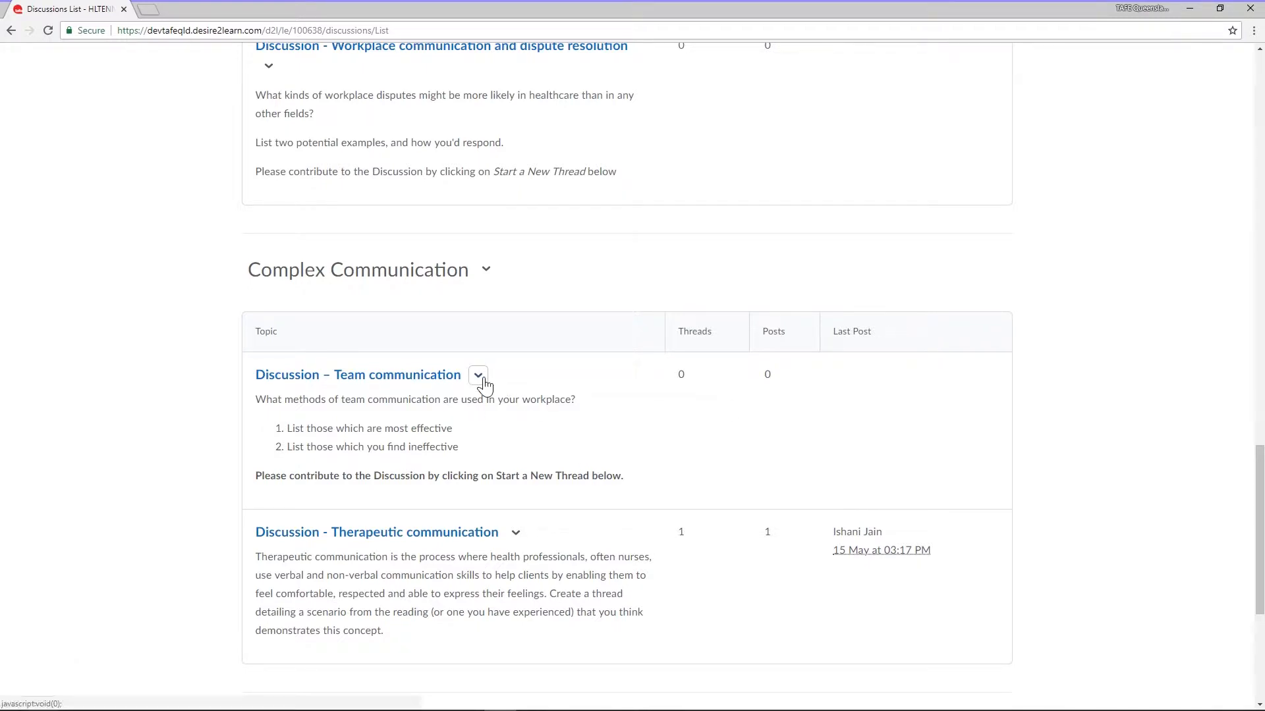
# - Edit the Team communication topic and show its Restrictions settings with release conditions
pyautogui.click(477, 375)
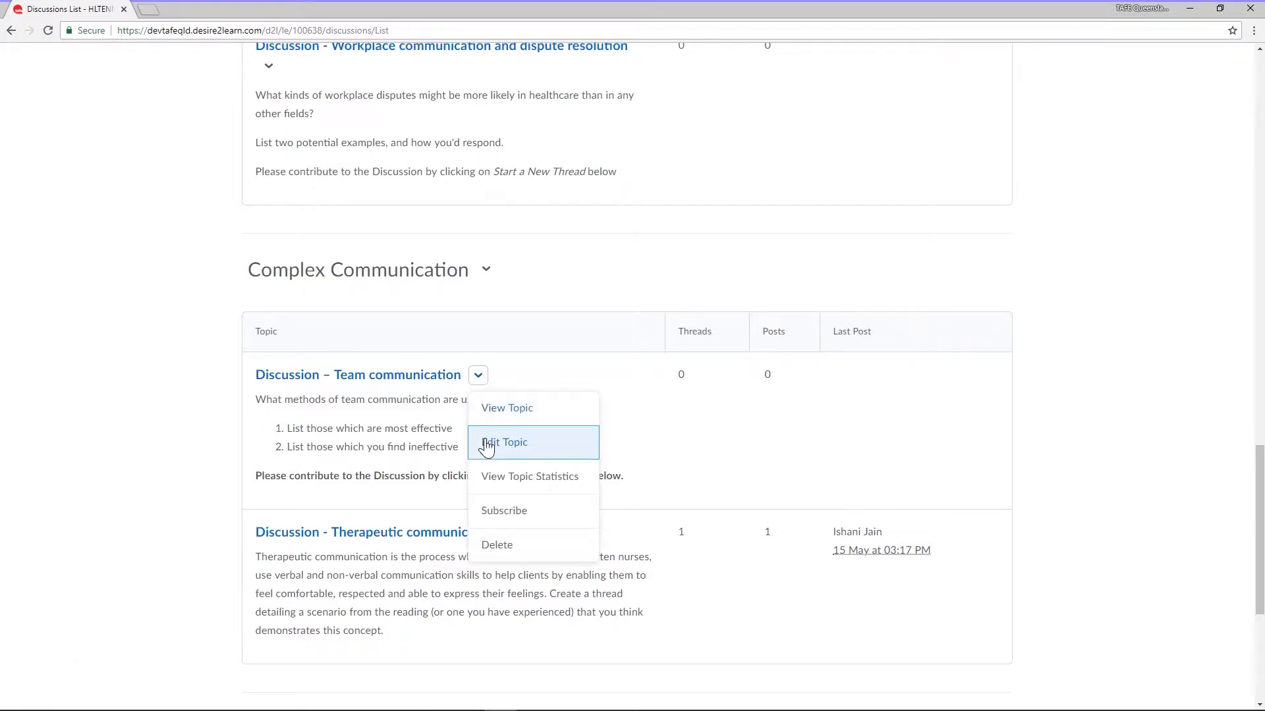
pyautogui.click(505, 442)
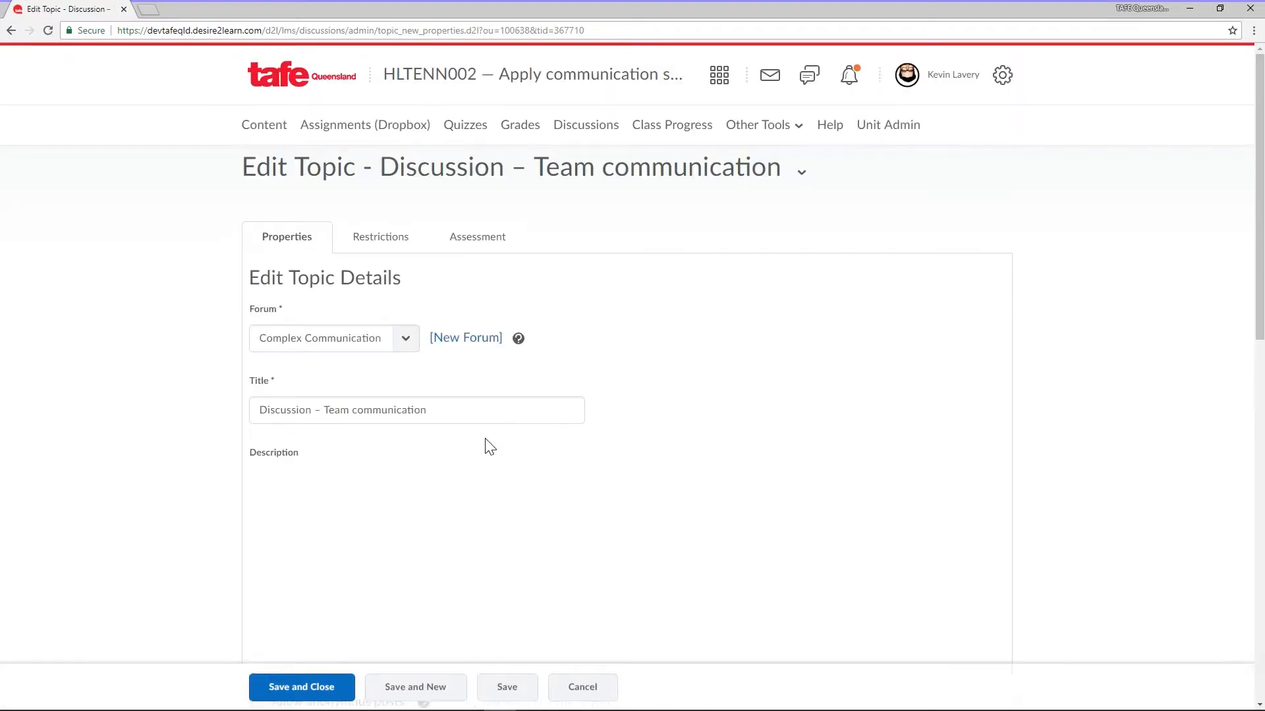
pyautogui.scroll(-3)
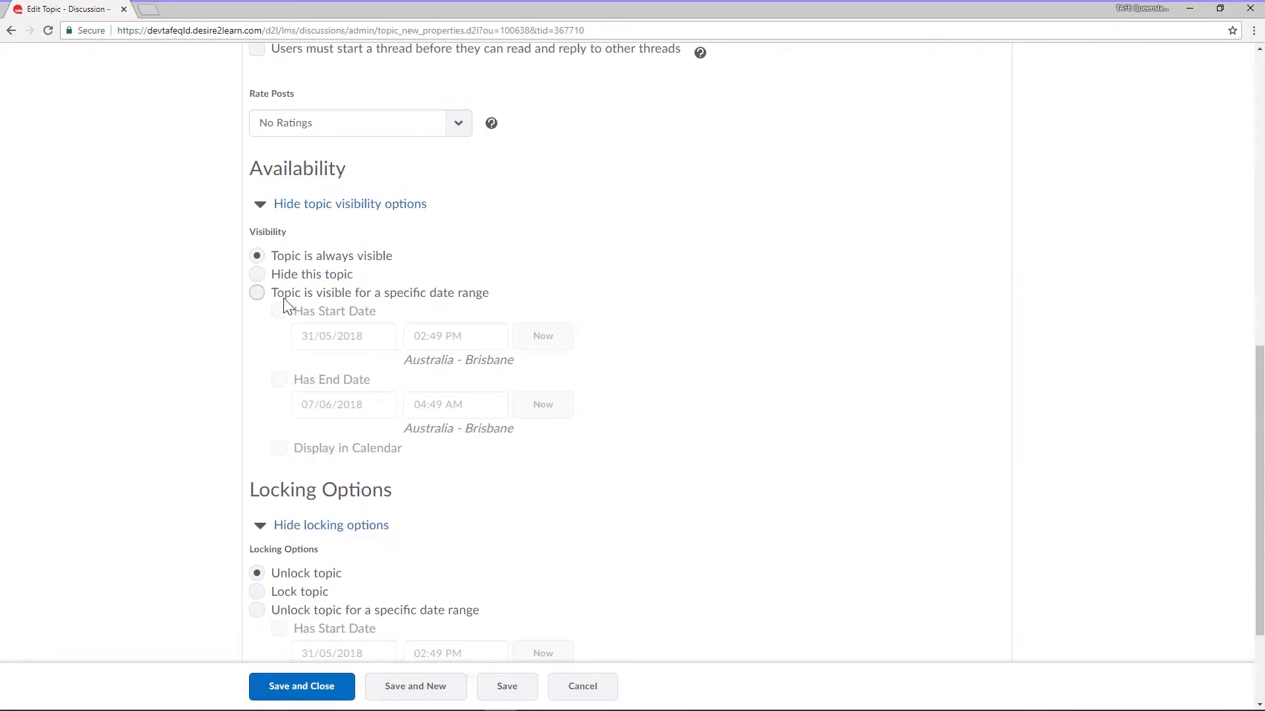
pyautogui.click(257, 293)
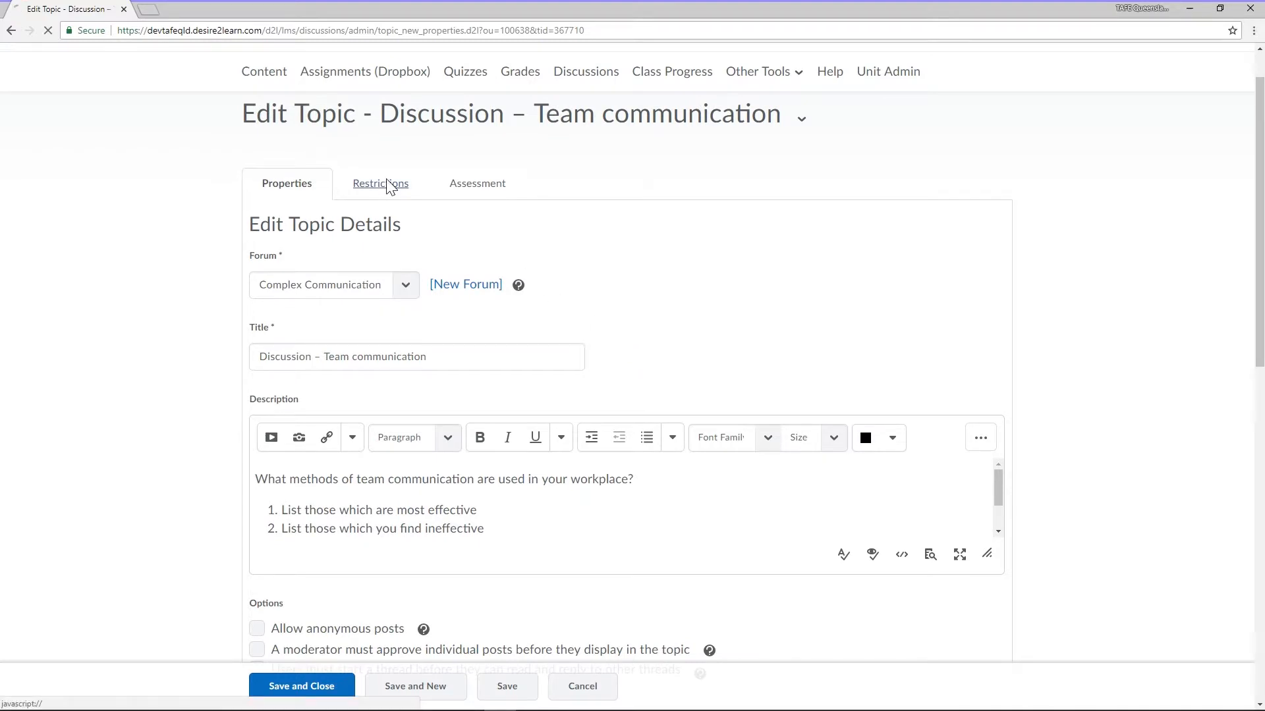
pyautogui.click(379, 183)
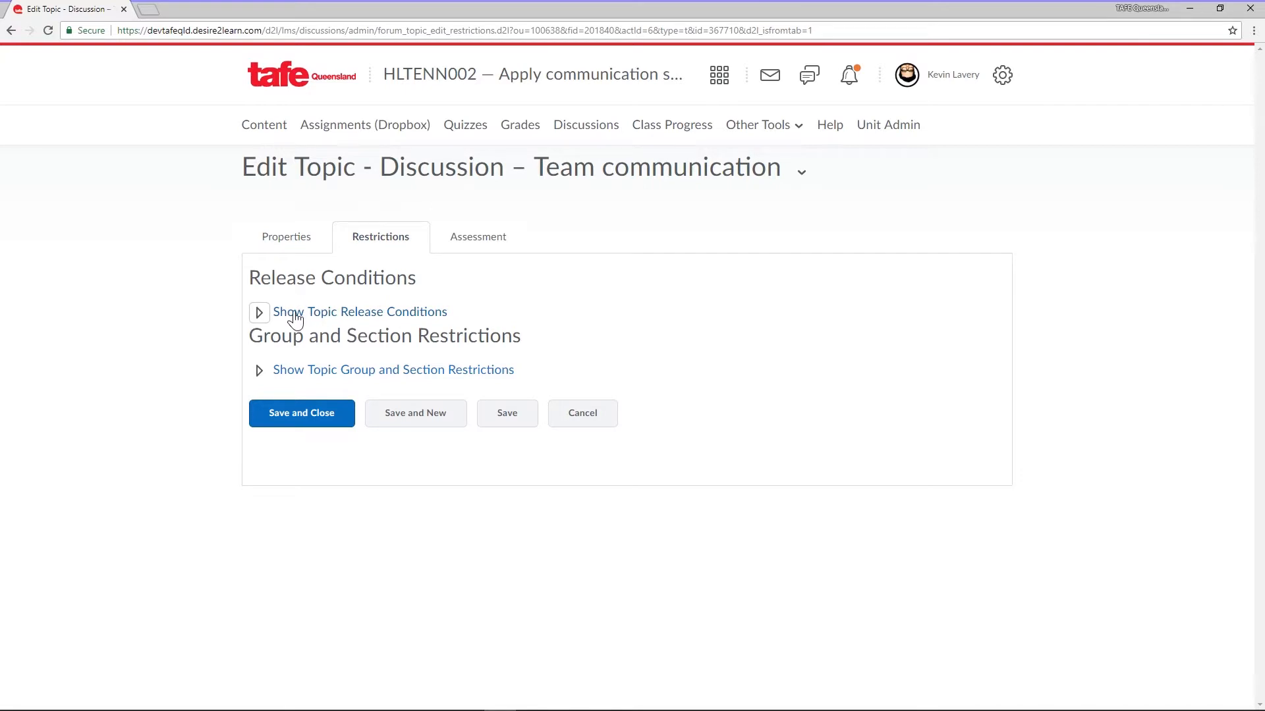
# - Start a new release condition of type 'Completed quiz attempt' under Topic Release Conditions
pyautogui.click(260, 312)
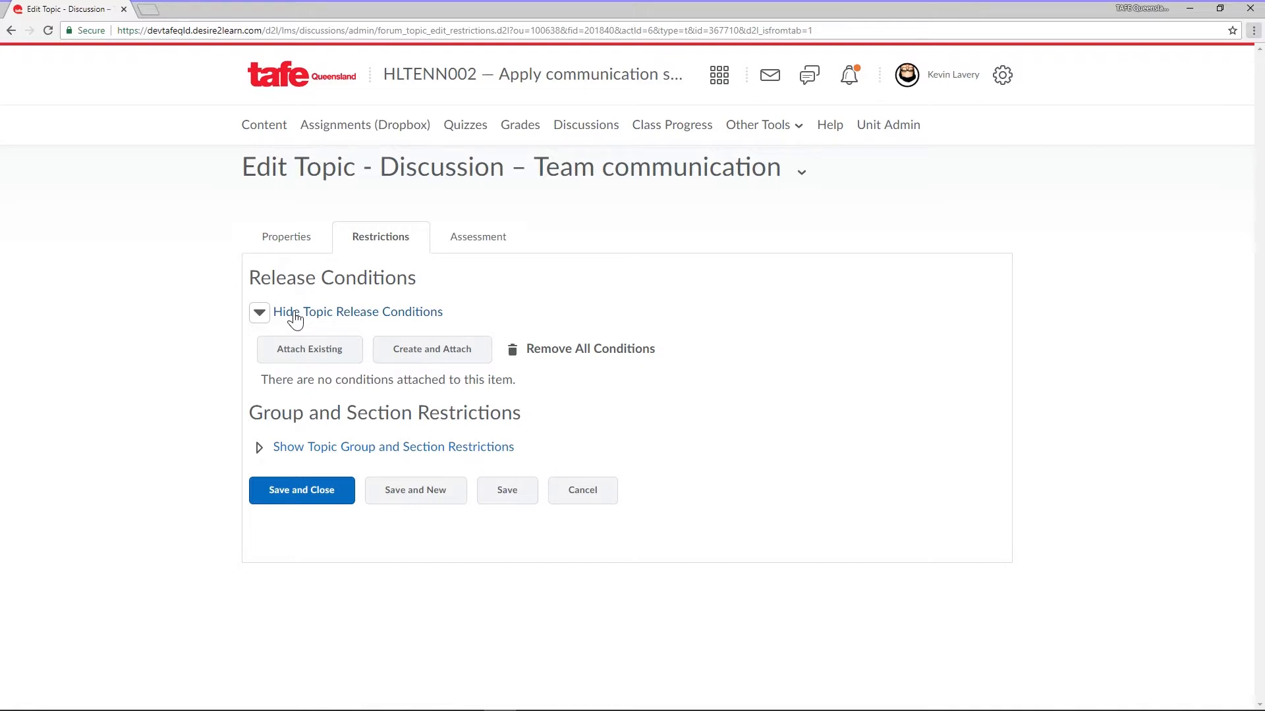
pyautogui.click(432, 348)
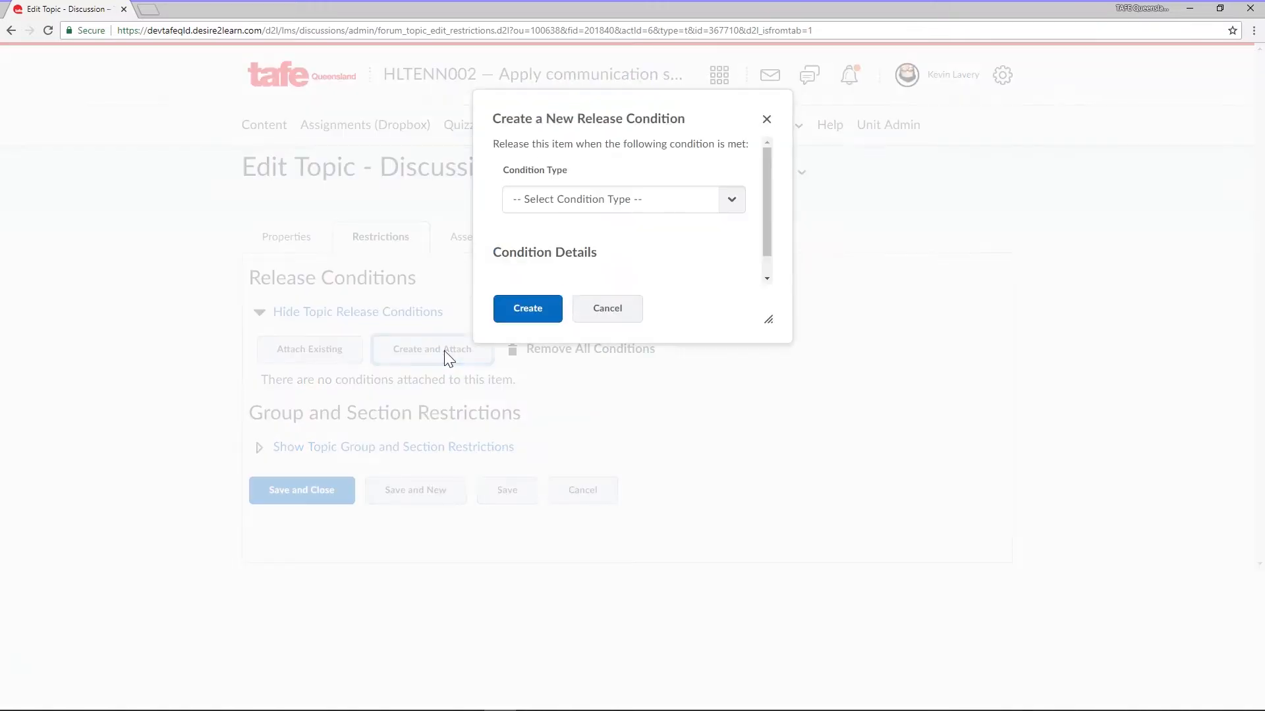
pyautogui.click(622, 199)
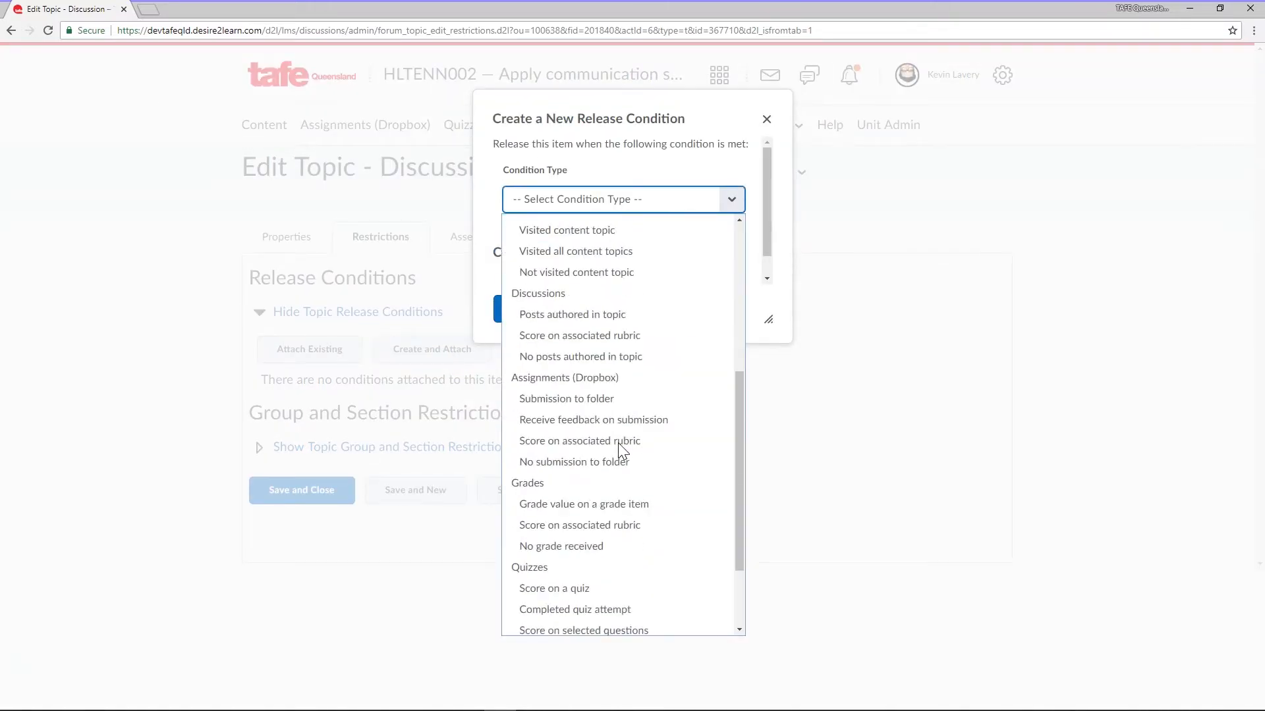
pyautogui.click(574, 609)
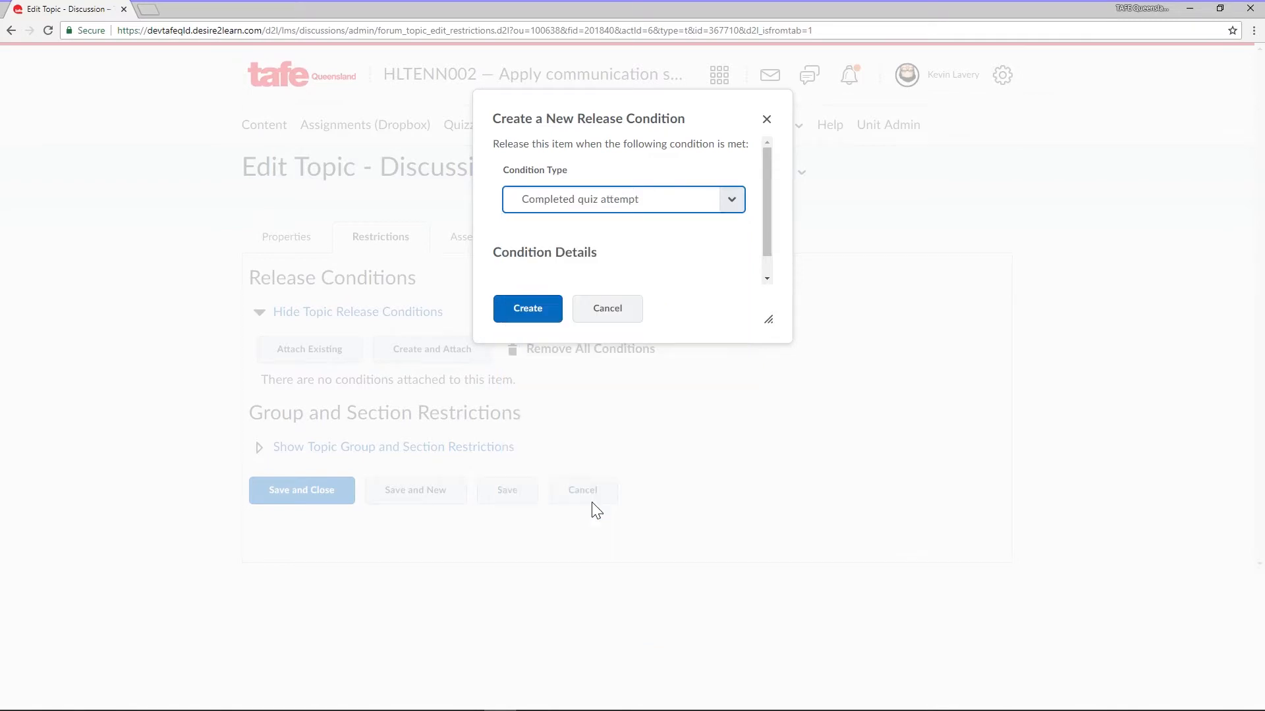
pyautogui.scroll(-3)
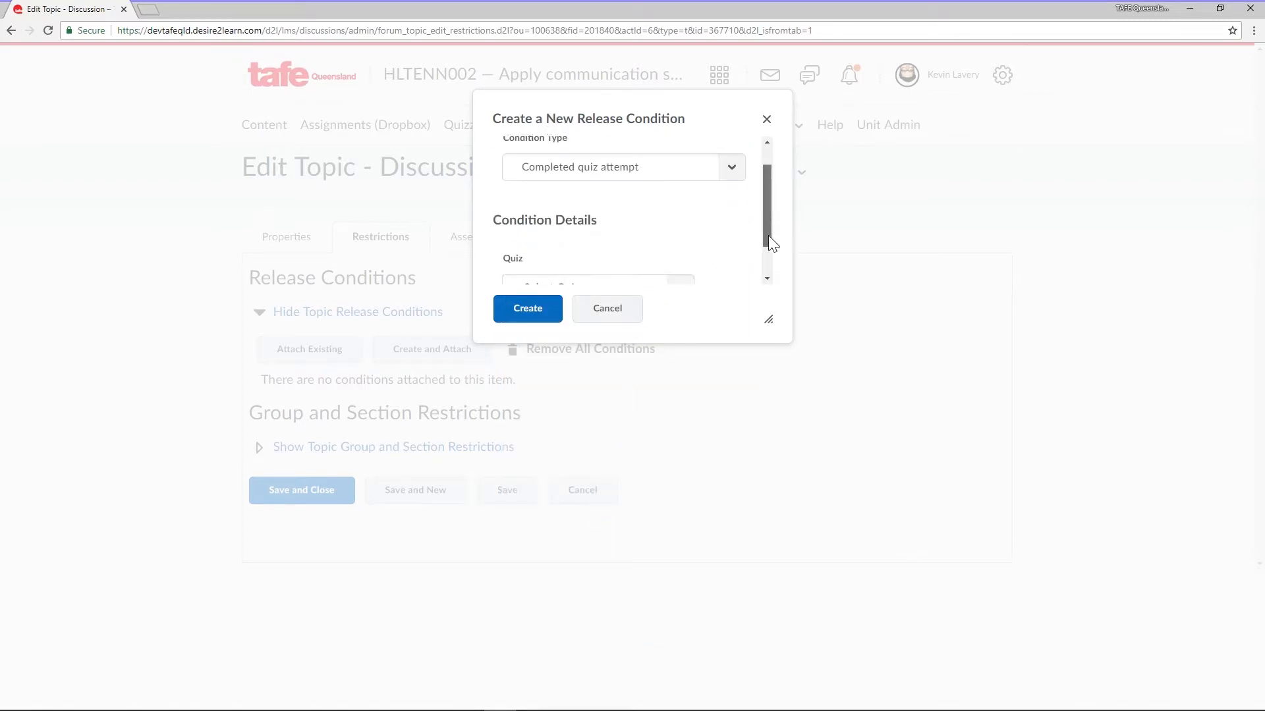
# - Attach the condition requiring 1 completed attempt on the quiz Asessment Task 1
pyautogui.click(597, 240)
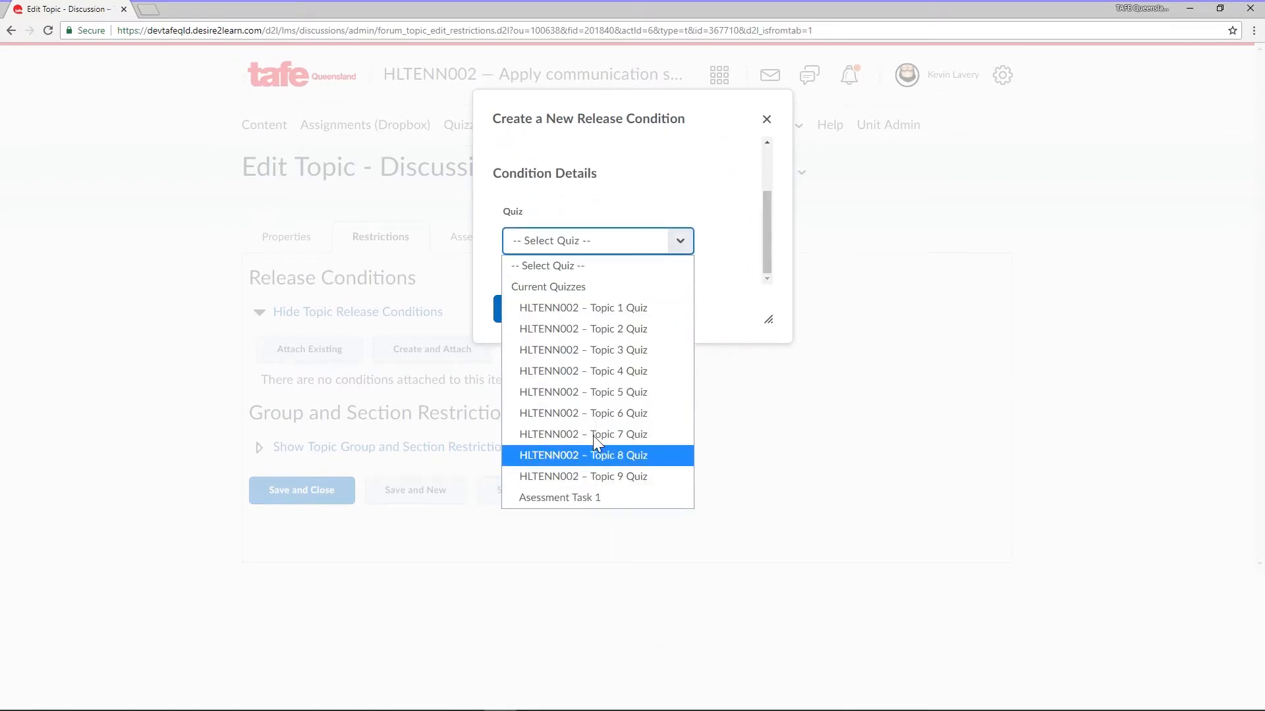
pyautogui.click(558, 498)
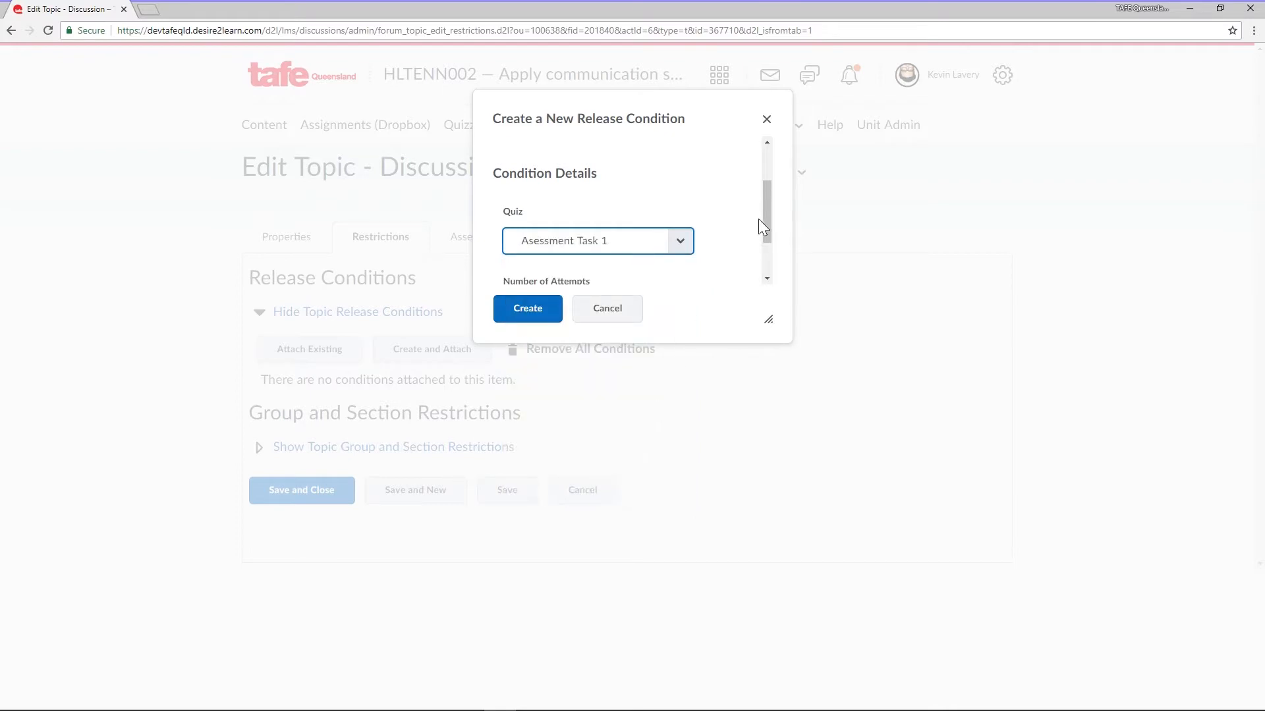
pyautogui.scroll(-3)
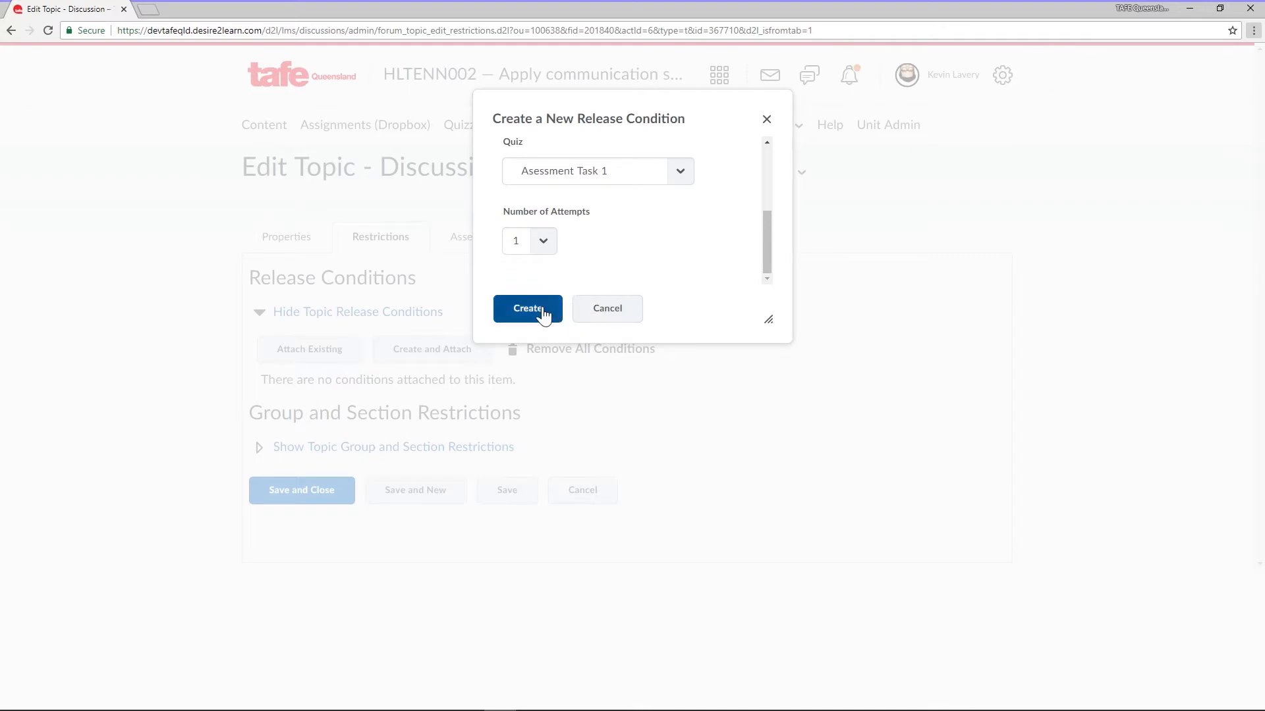
pyautogui.click(527, 309)
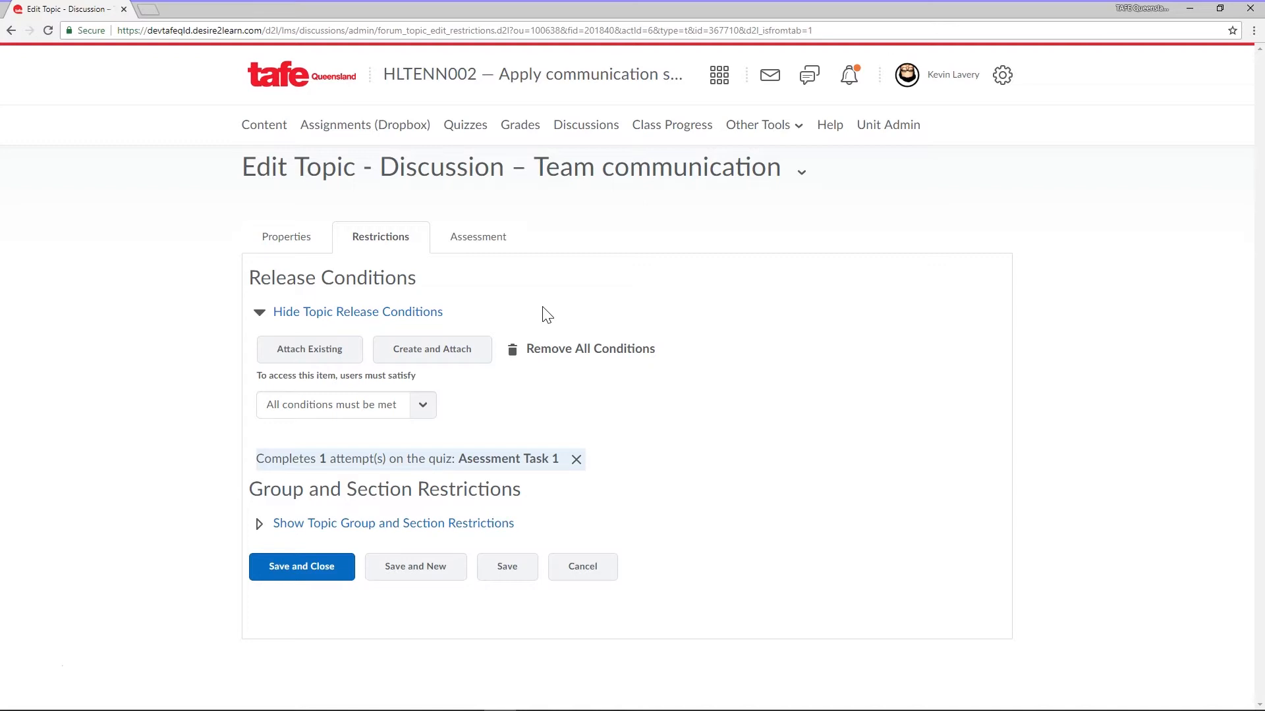
pyautogui.moveTo(517, 351)
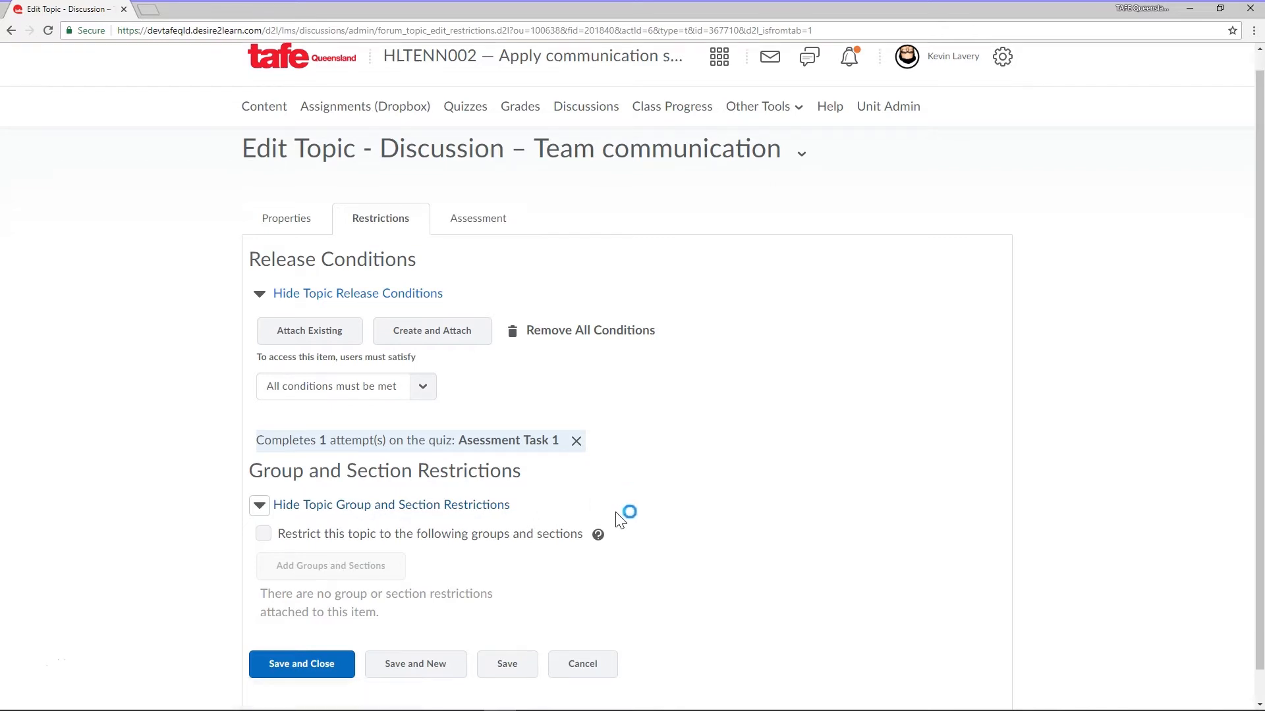
# - Restrict the topic to Group work: Group 1 and Group 2 and add them
pyautogui.click(263, 533)
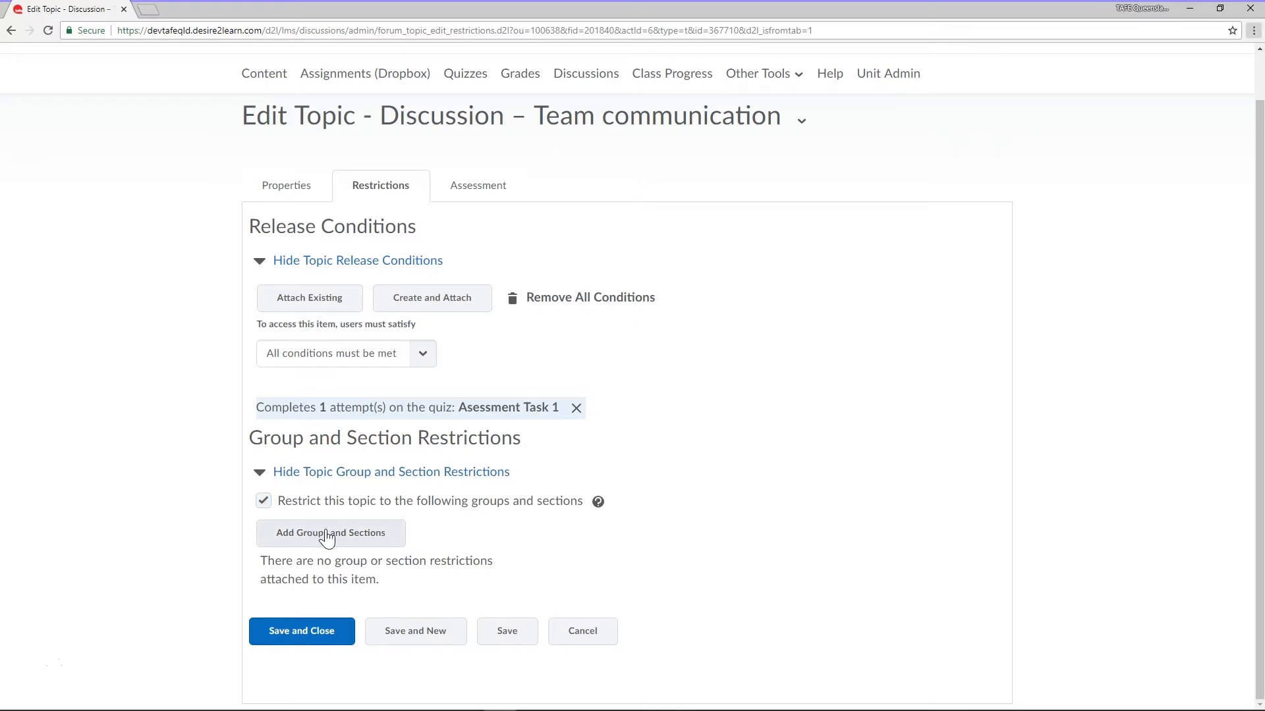
pyautogui.click(329, 532)
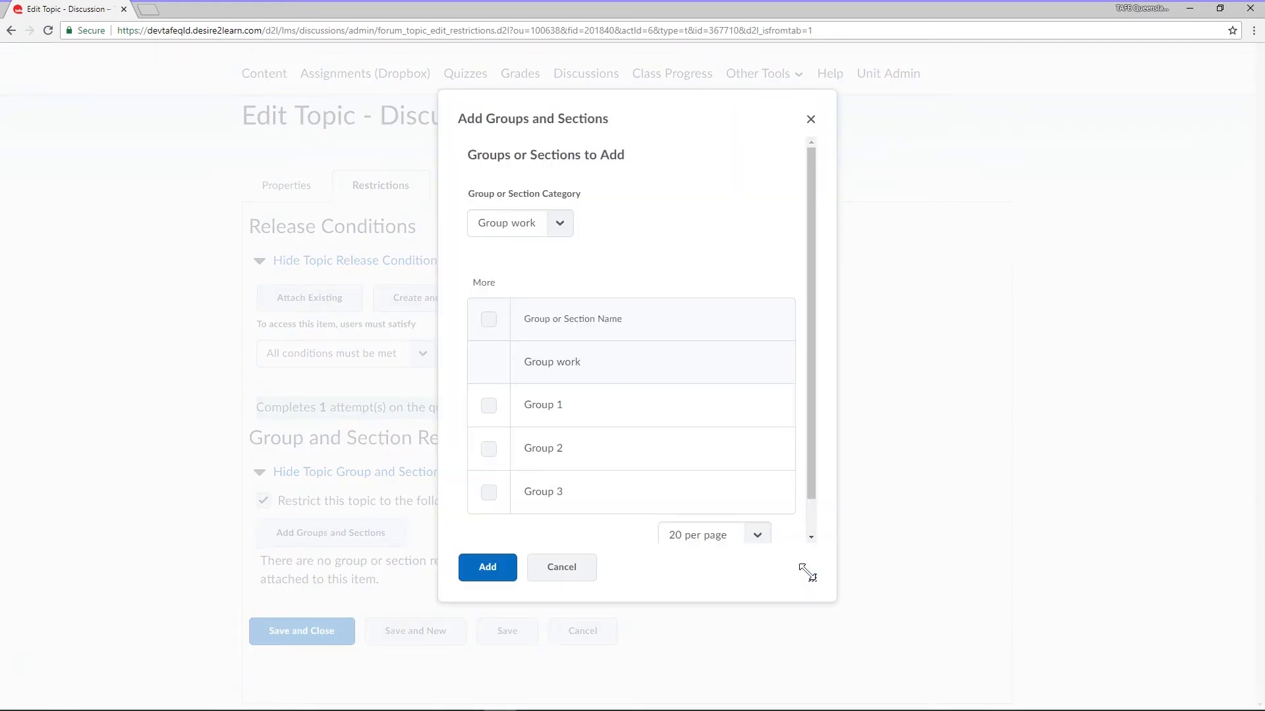
pyautogui.click(487, 404)
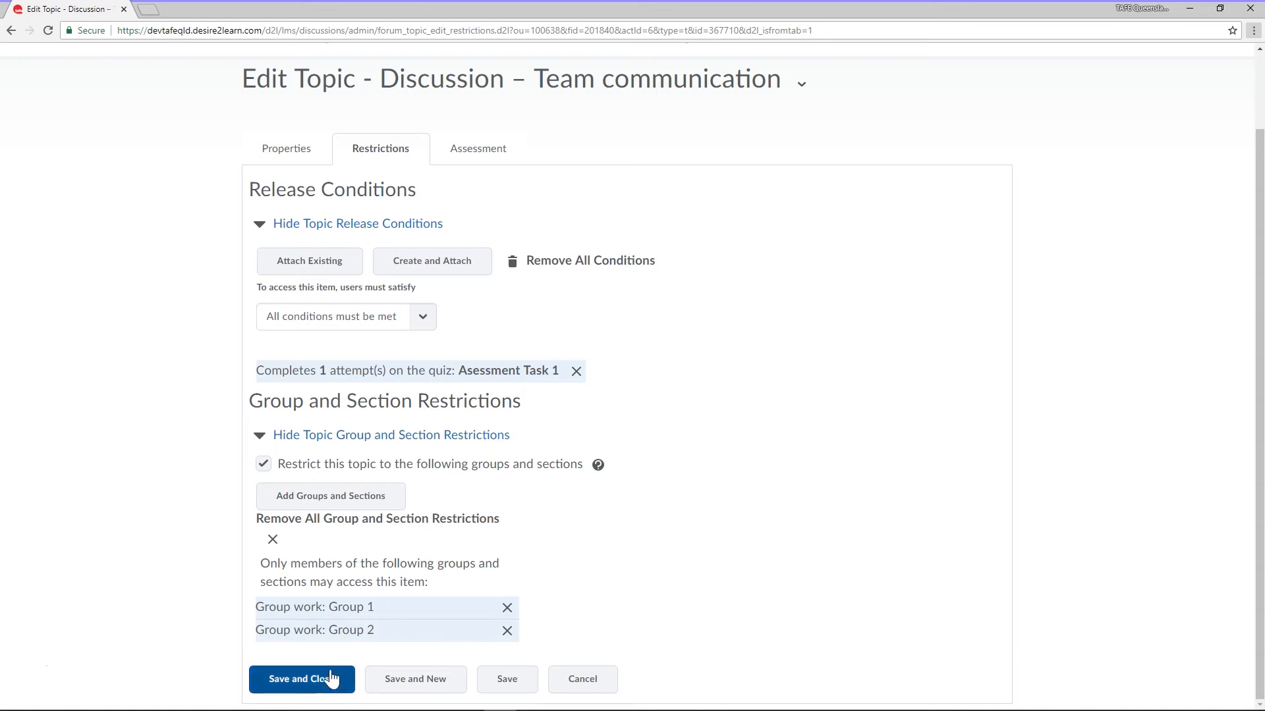
pyautogui.click(300, 678)
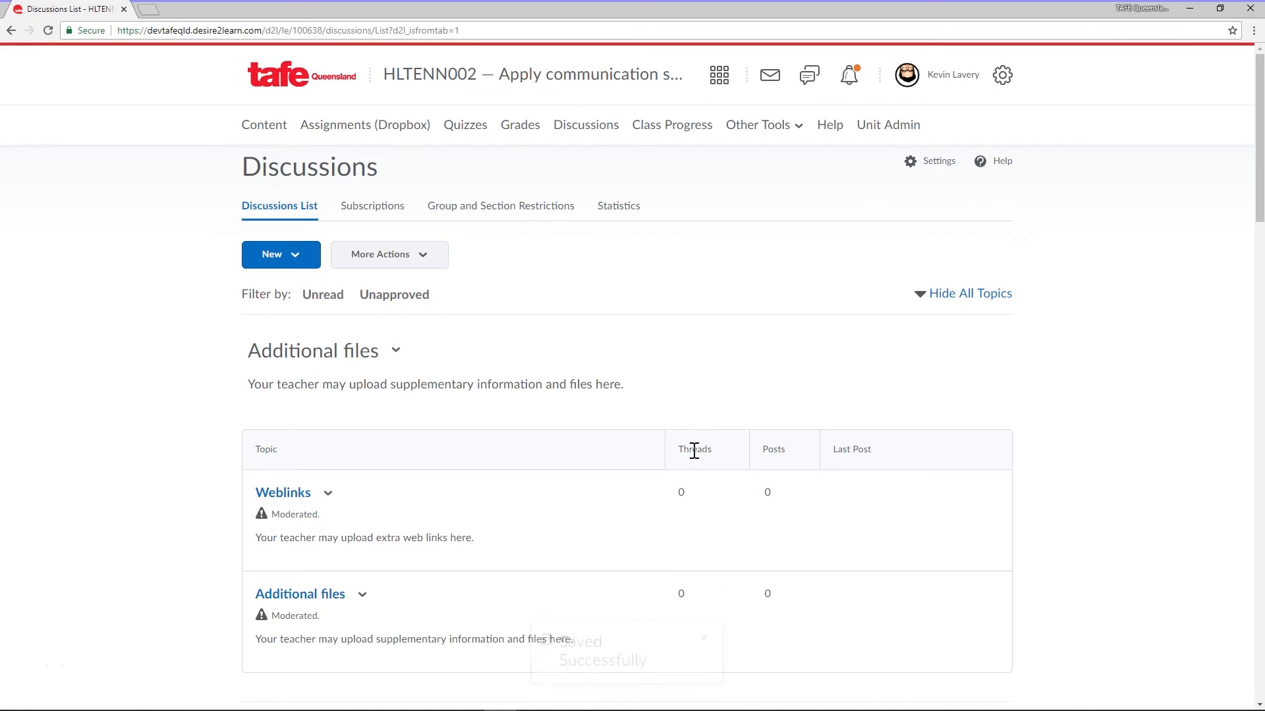
# - Scroll the Discussions list to view the Group work topics with their restrictions
pyautogui.scroll(-3)
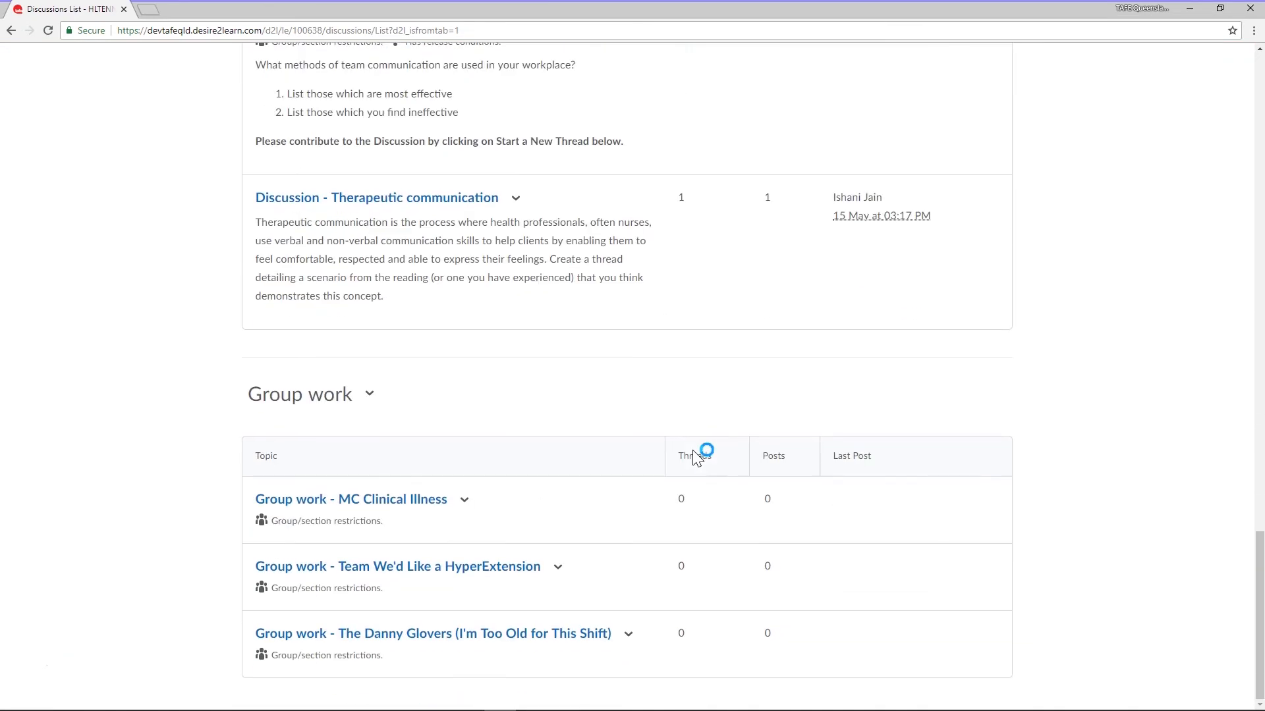